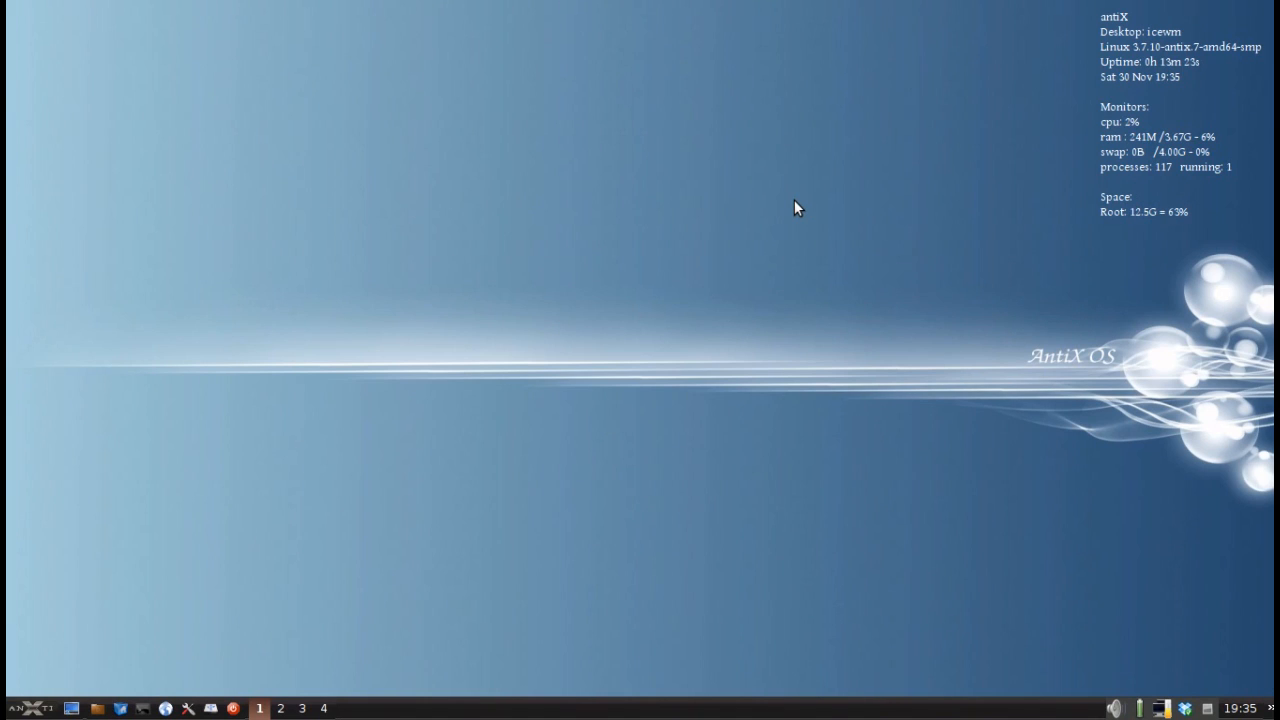
mouse_move(696, 232)
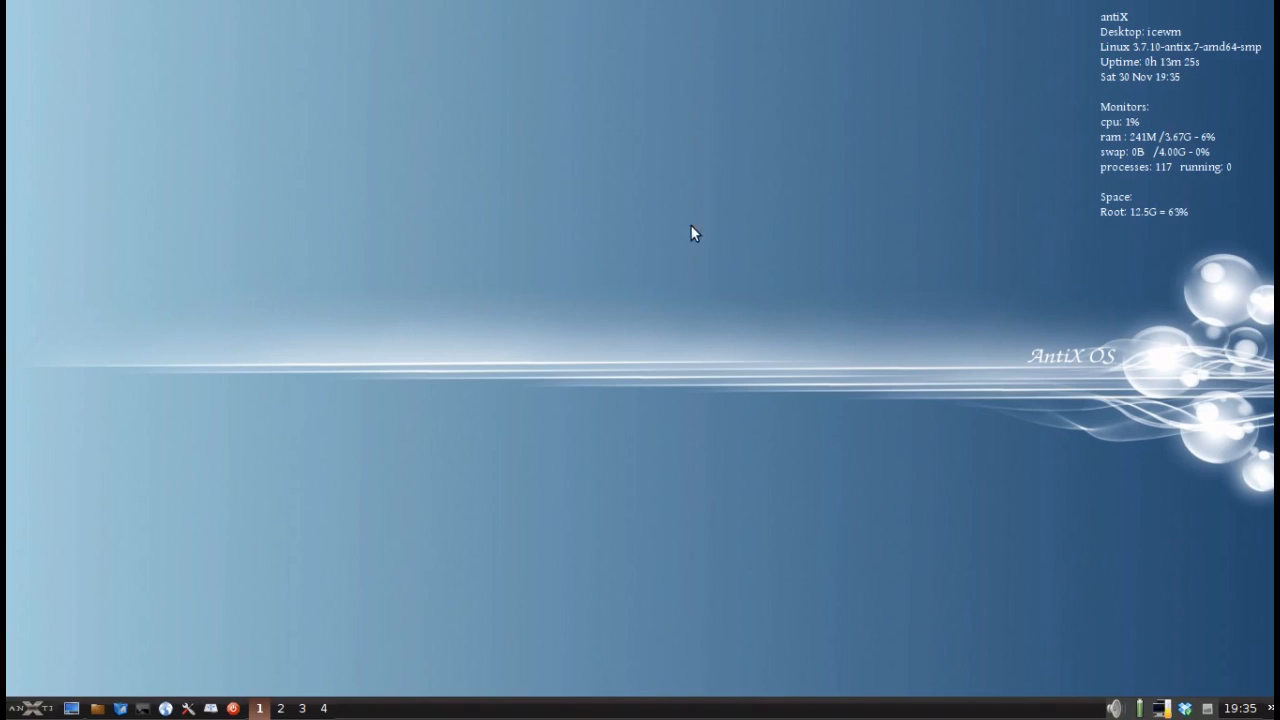
mouse_move(218, 544)
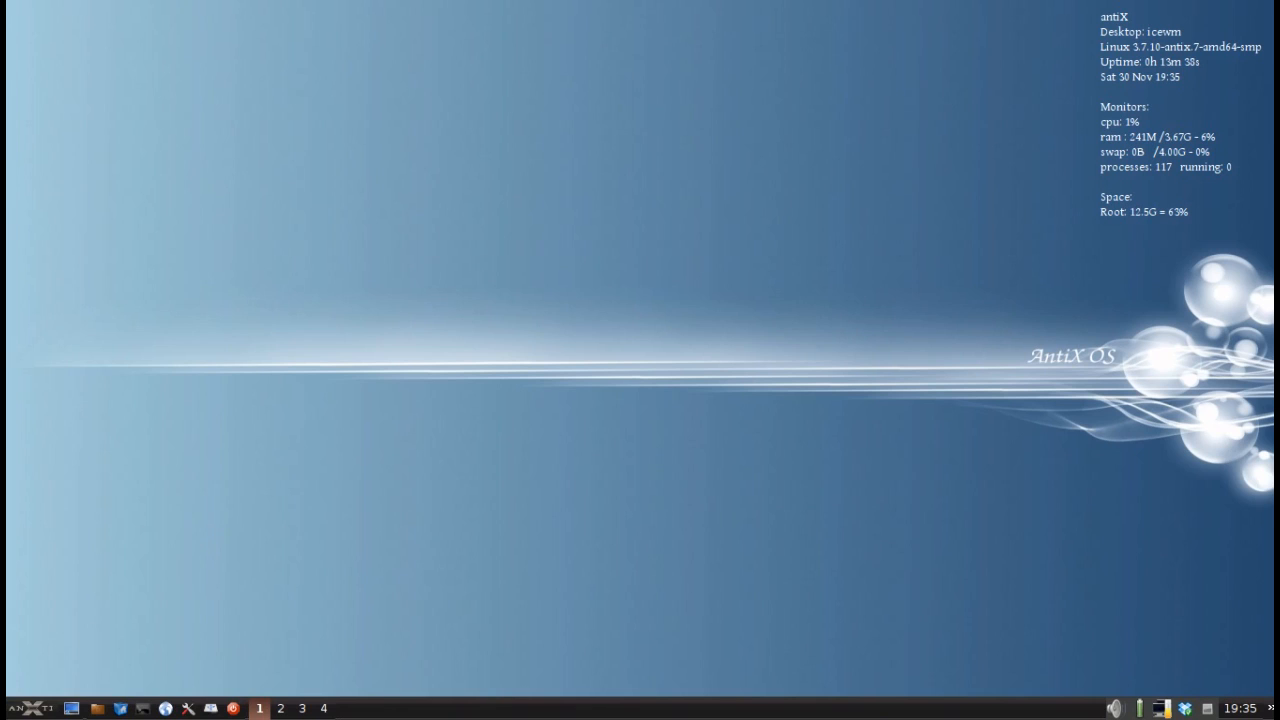
Step: Launch the media player briefly, then close it and the Videos folder window
left_click(12, 708)
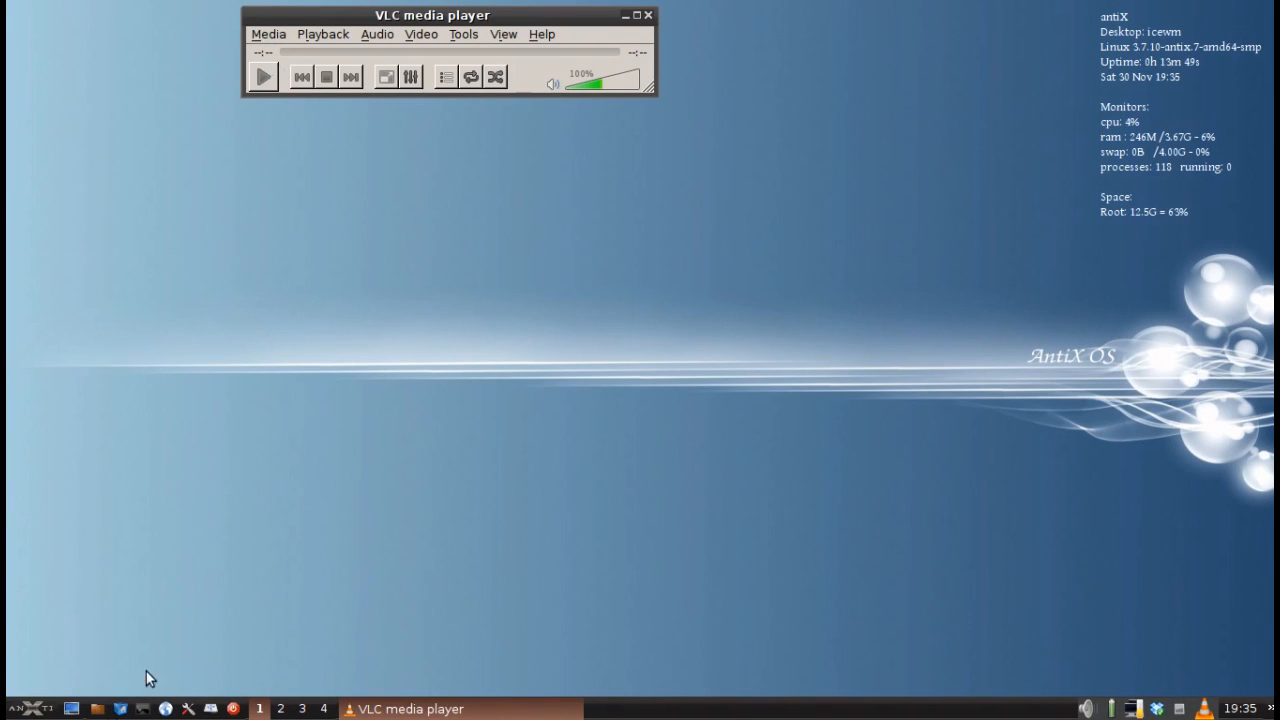
mouse_move(100, 712)
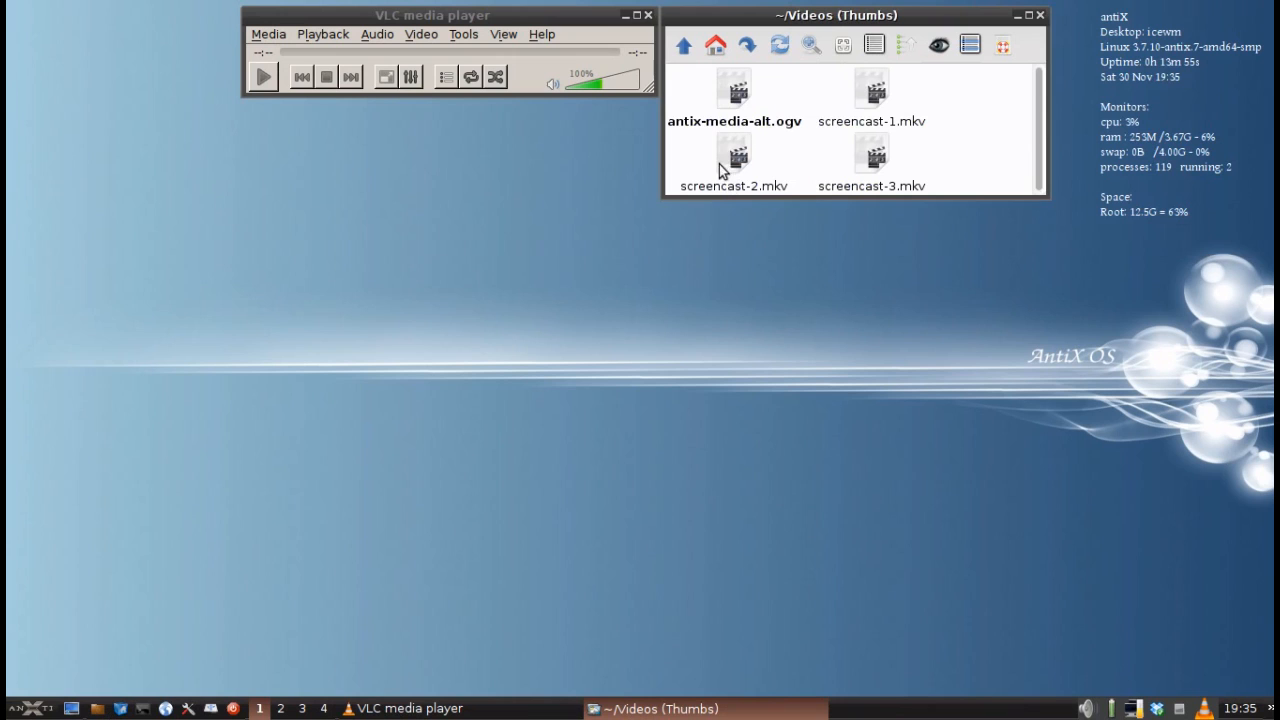
mouse_move(724, 74)
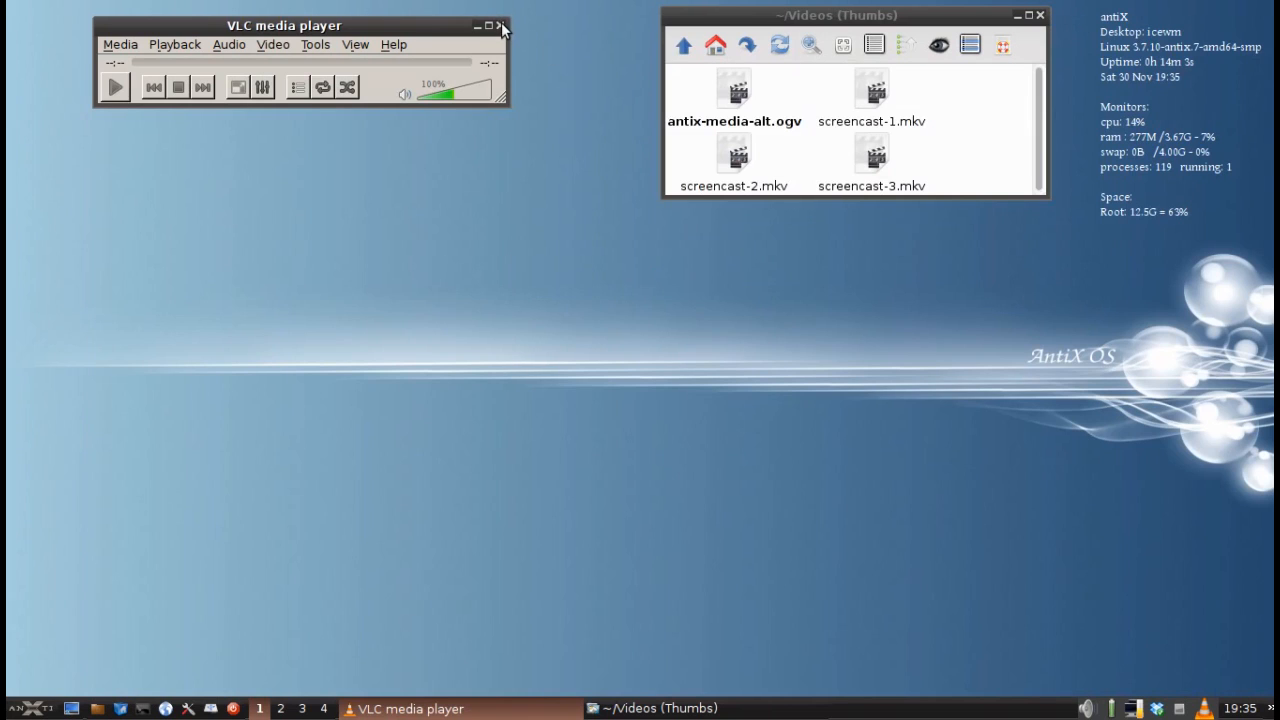
left_click(500, 24)
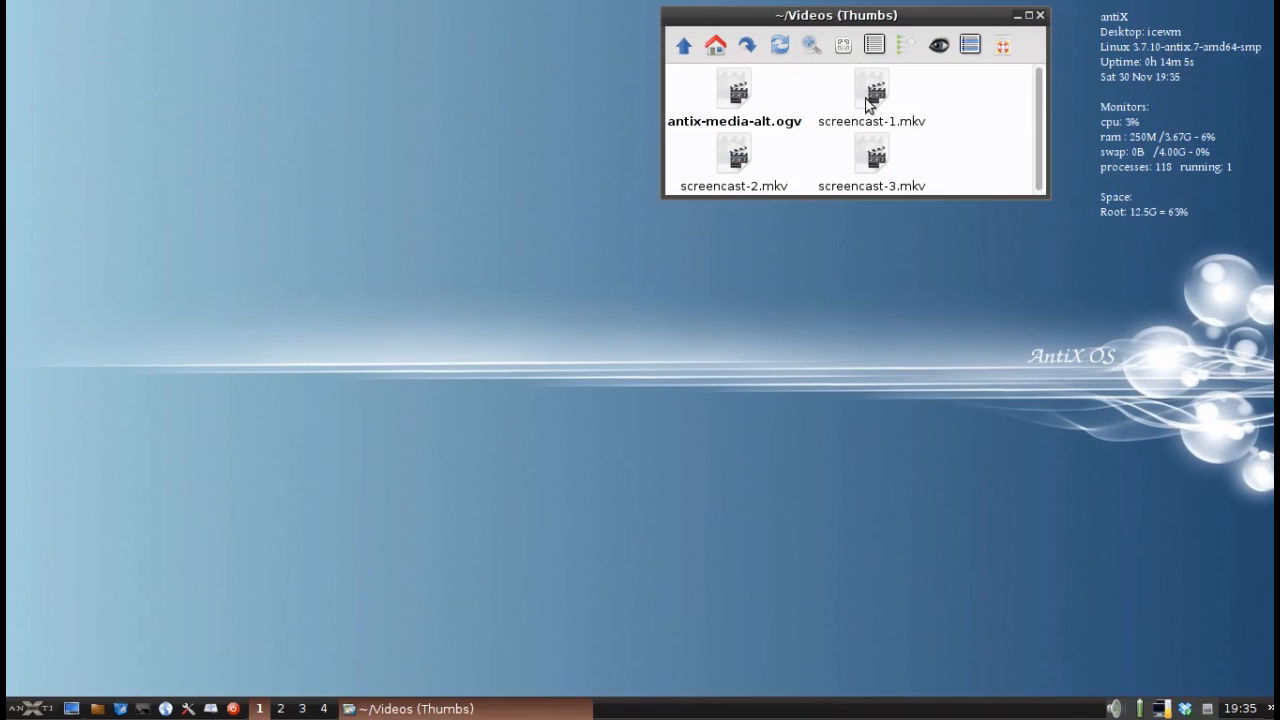
left_click(1040, 14)
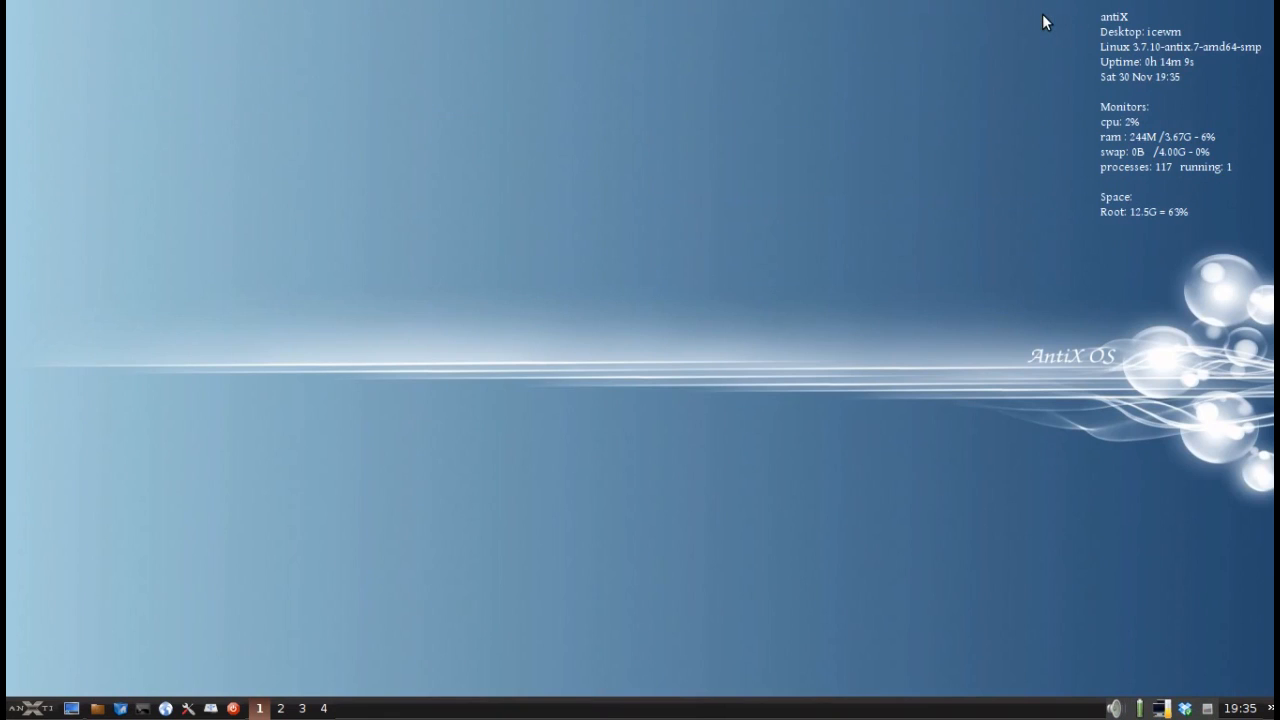
mouse_move(952, 72)
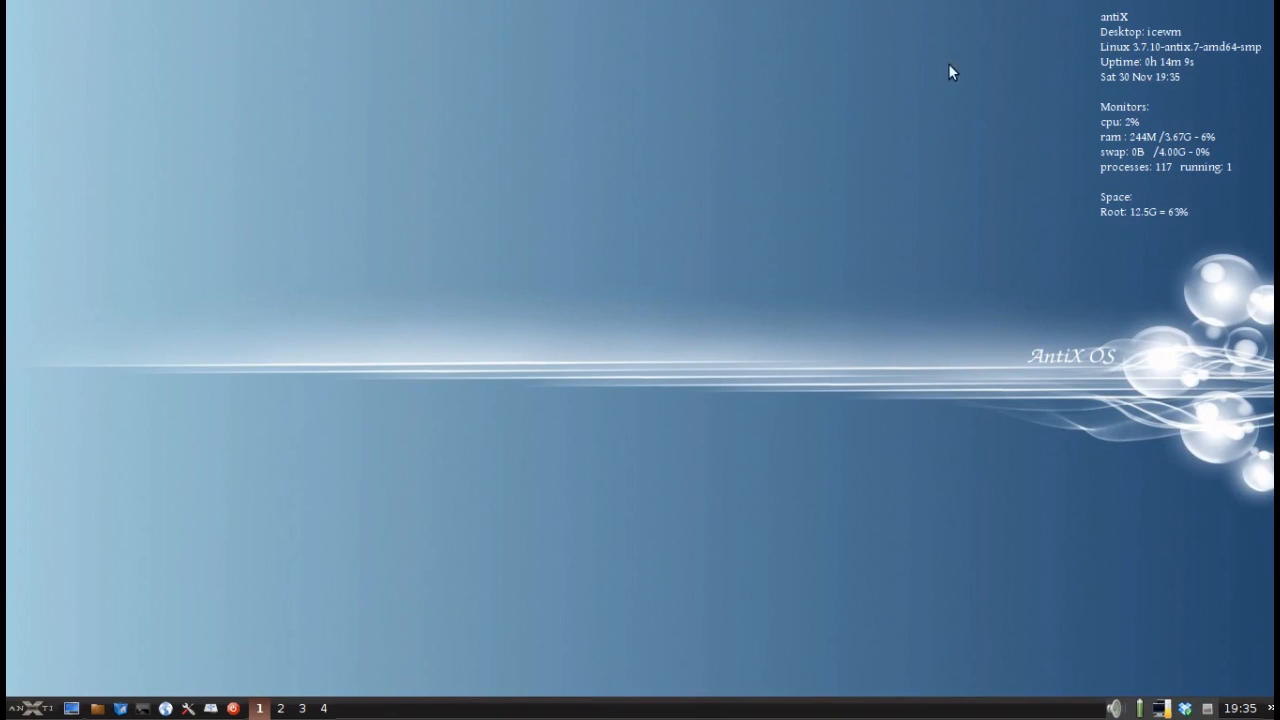
mouse_move(190, 710)
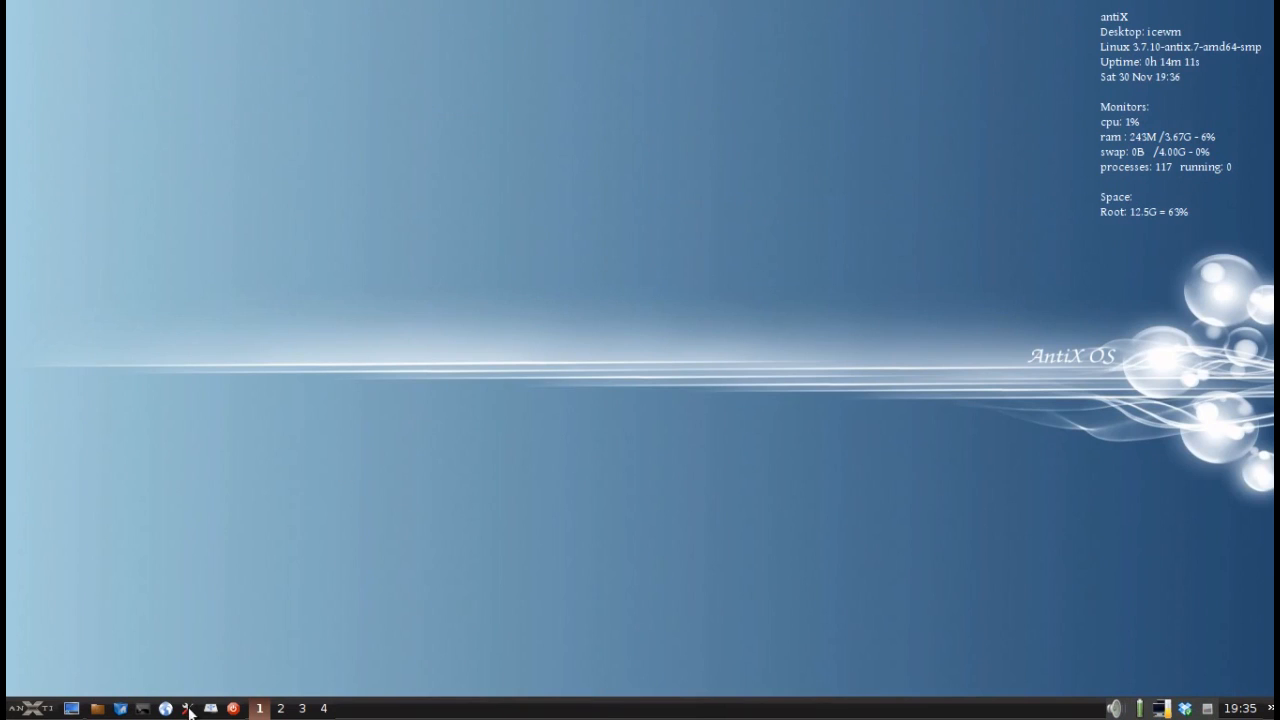
Step: Launch Synaptic Package Manager from the antiX Control Center's system tools section
left_click(186, 708)
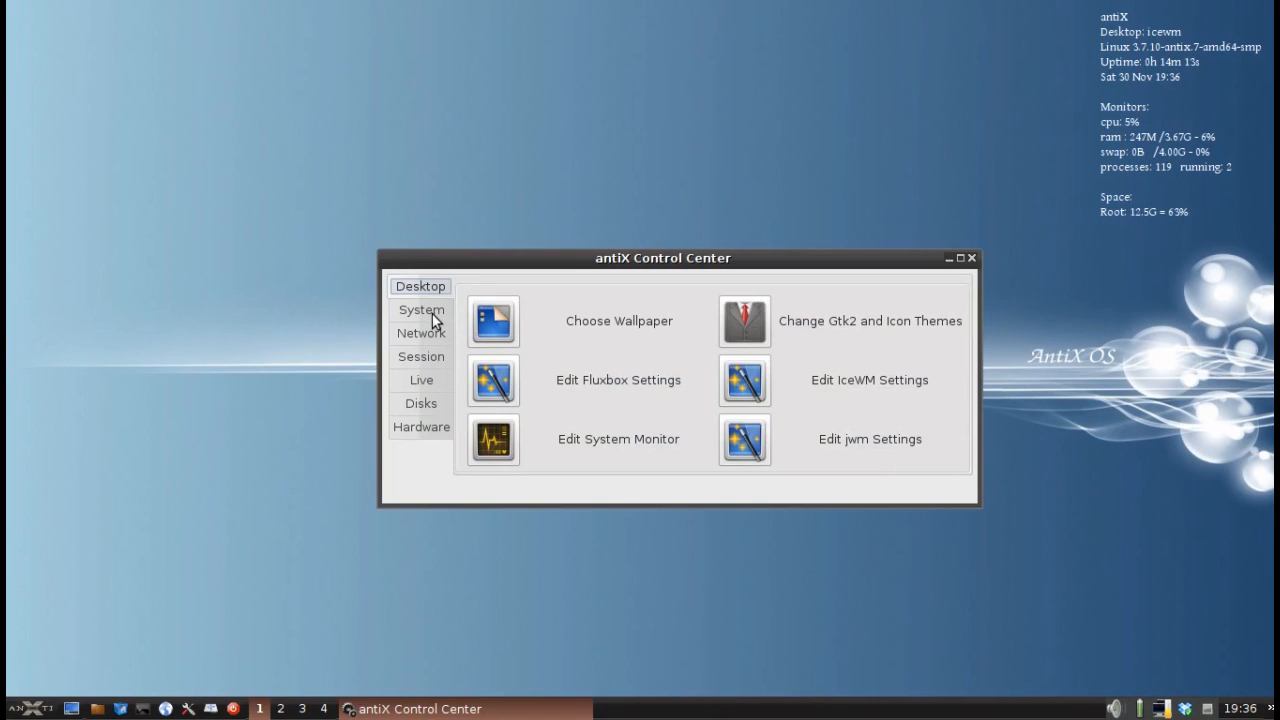
left_click(420, 310)
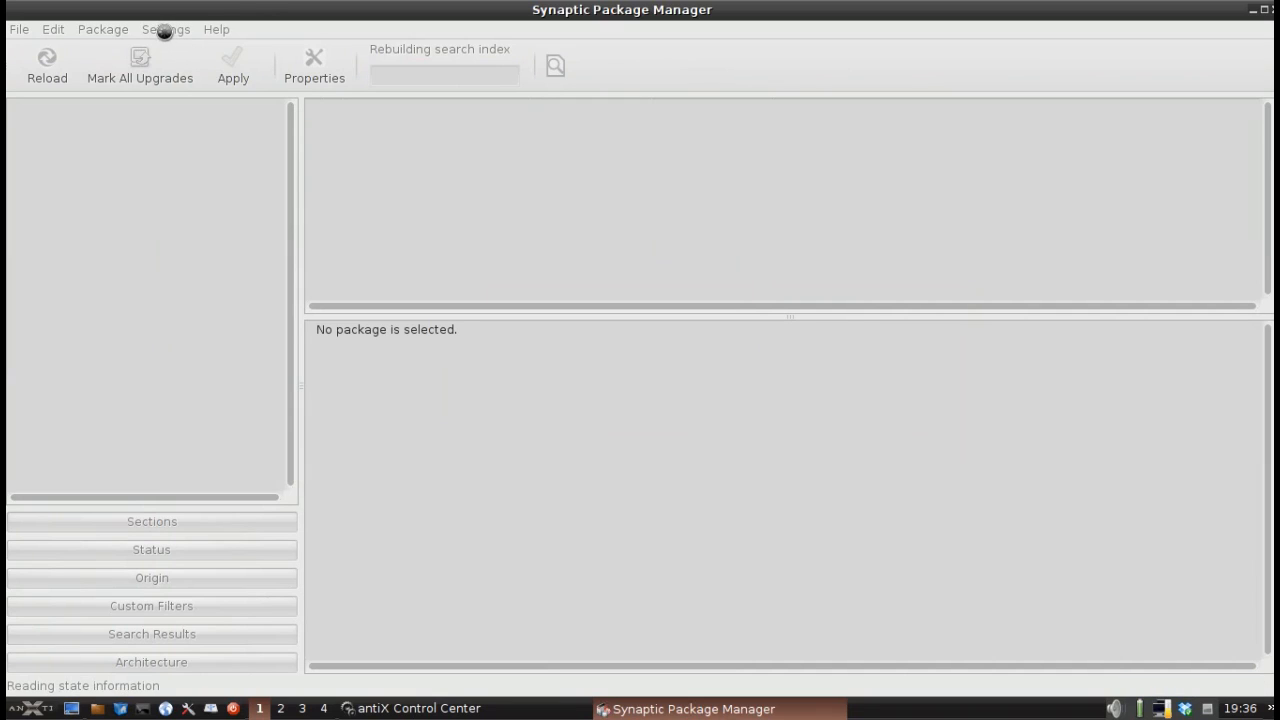
Step: Review the enabled software repositories in Synaptic's Settings and leave them unchanged
left_click(166, 30)
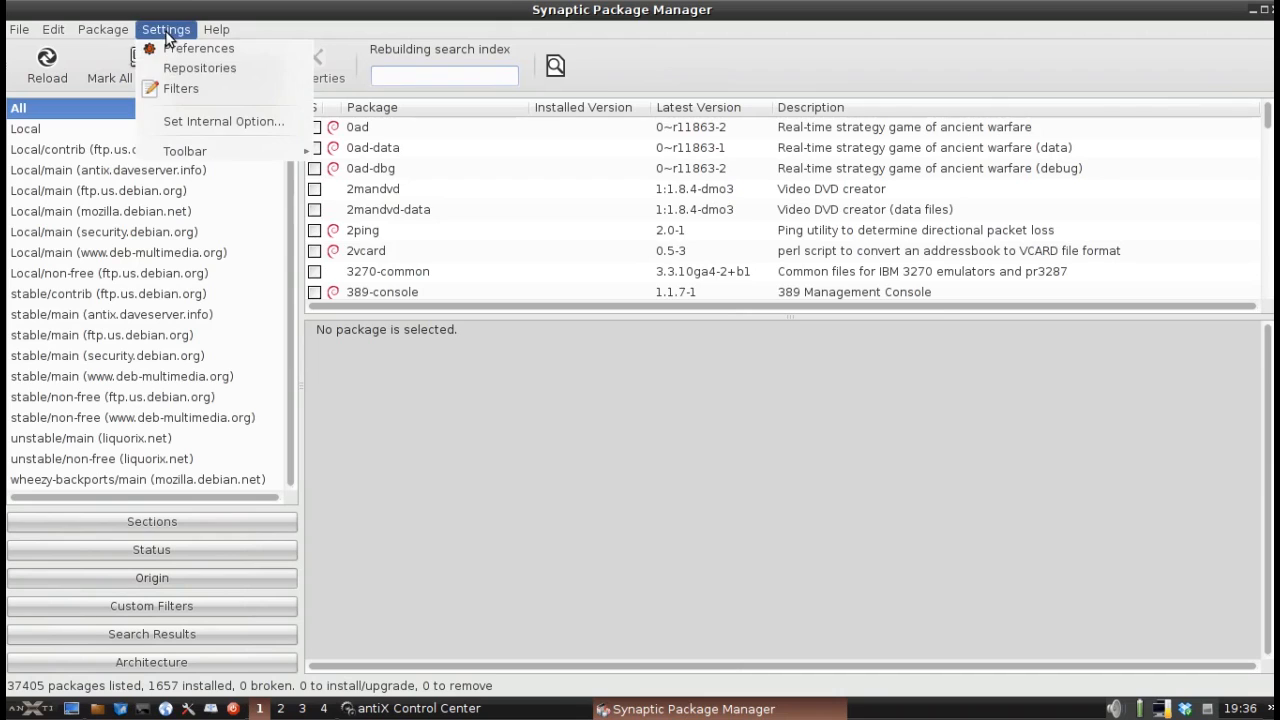
left_click(200, 68)
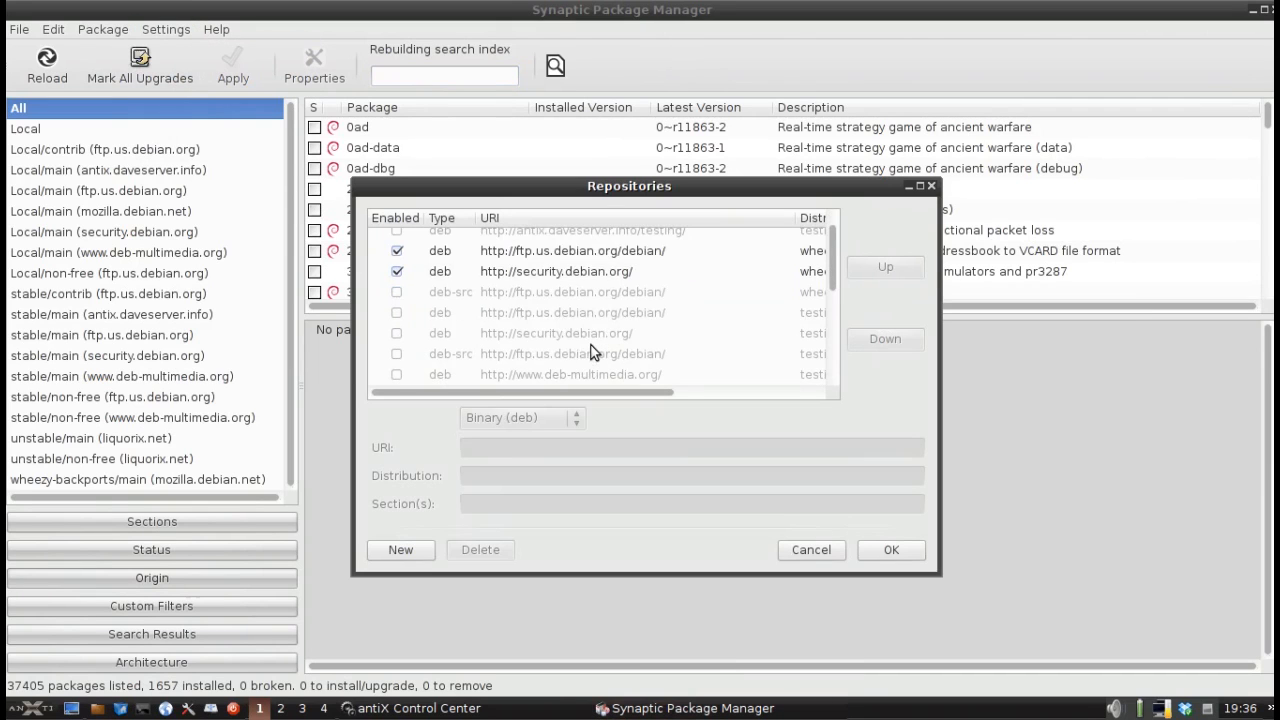
scroll("down", 3)
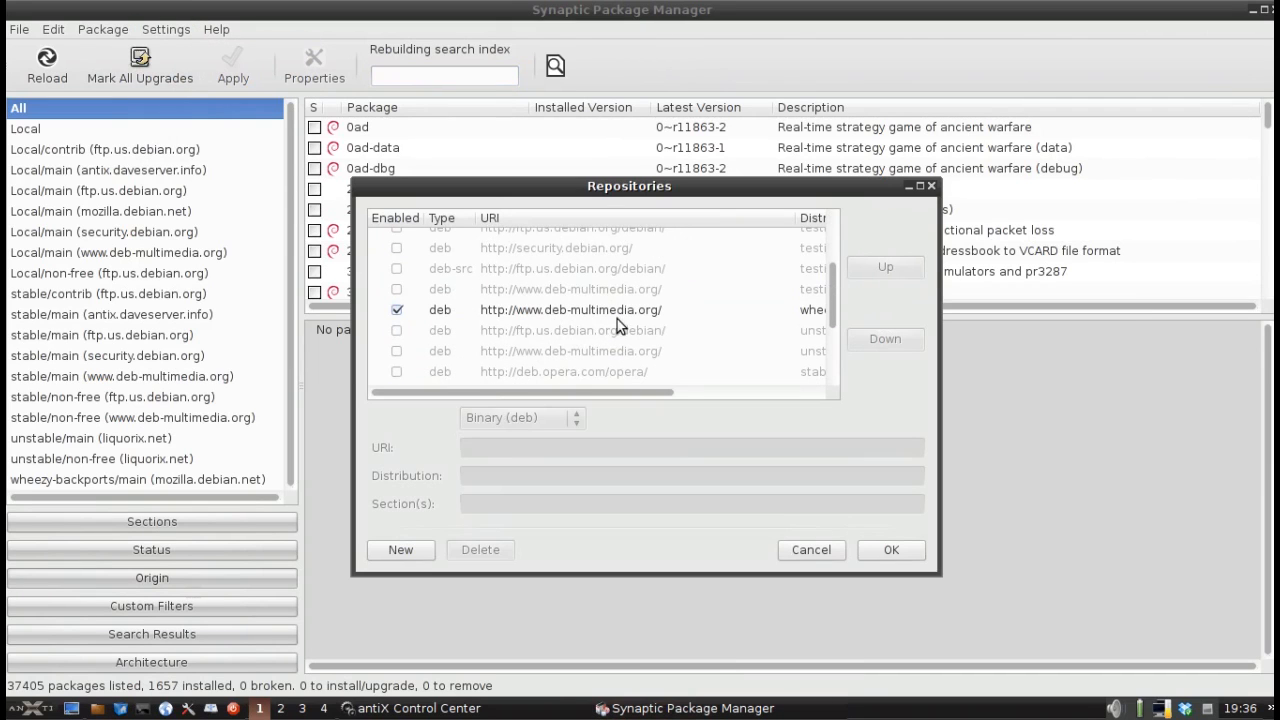
mouse_move(444, 320)
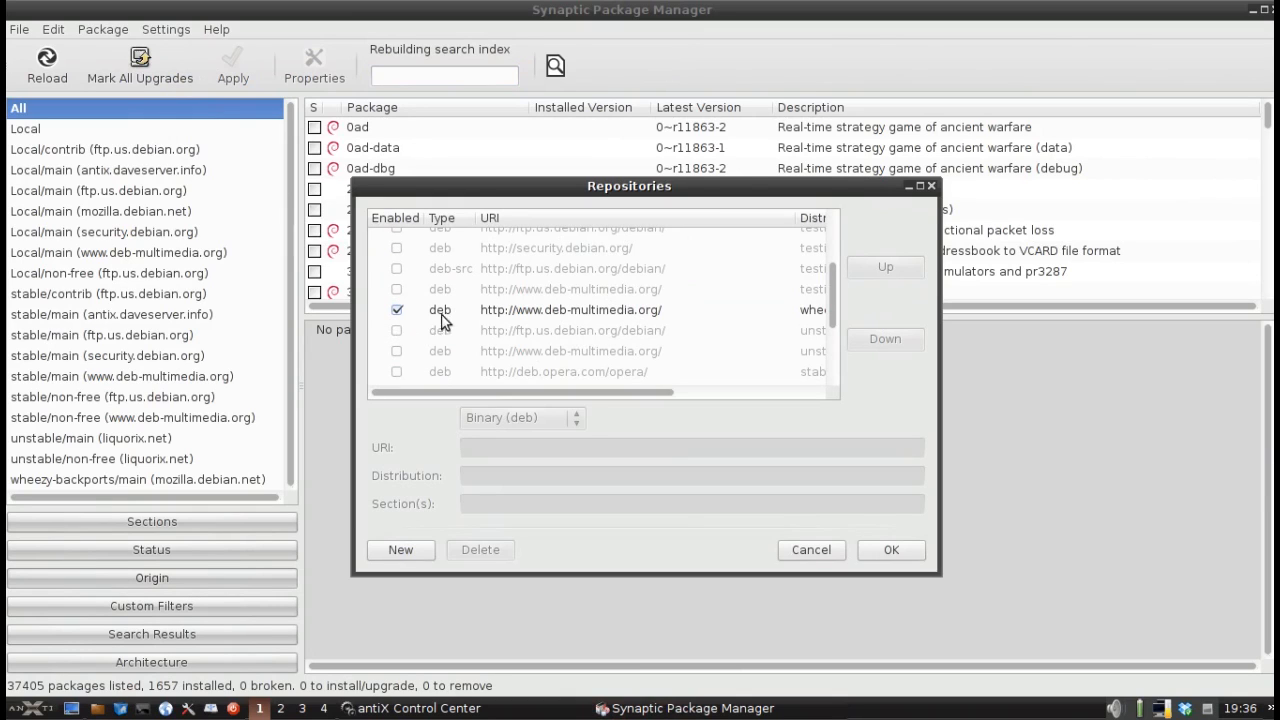
left_click(888, 548)
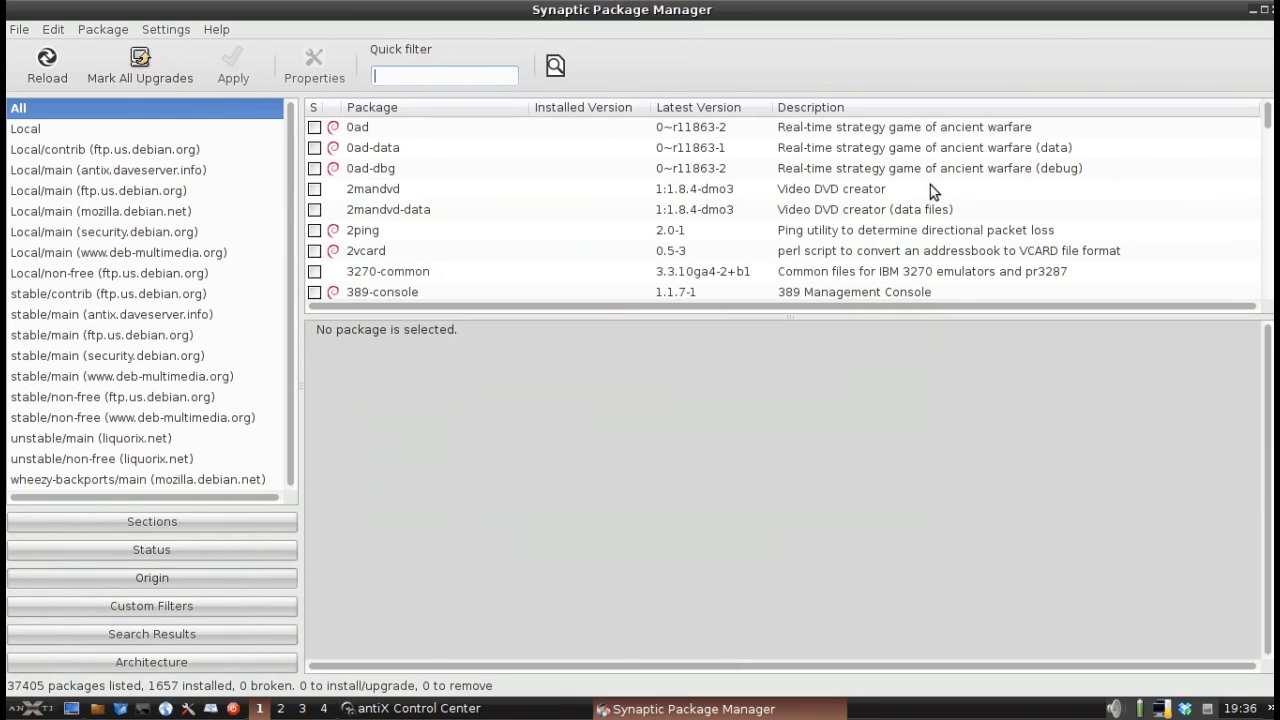
mouse_move(324, 80)
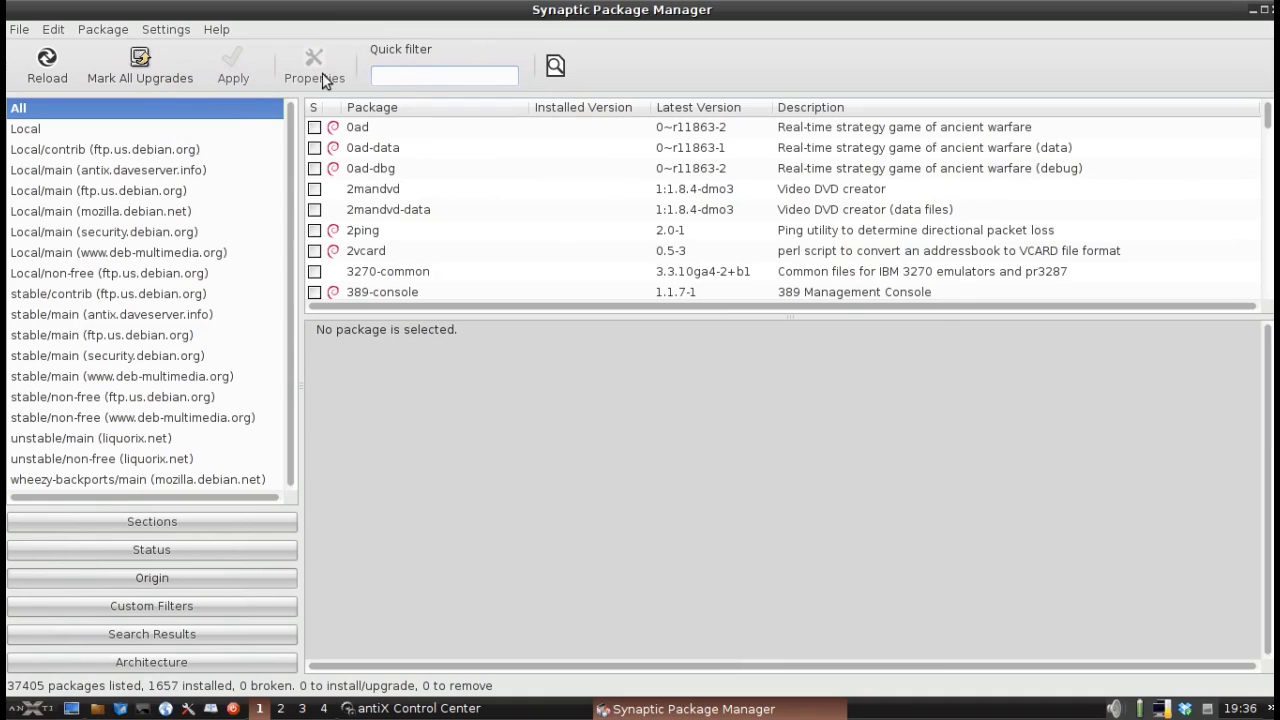
Step: Filter Synaptic for libdvdcss and show the libdvdcss2 runtime library's description
type("li")
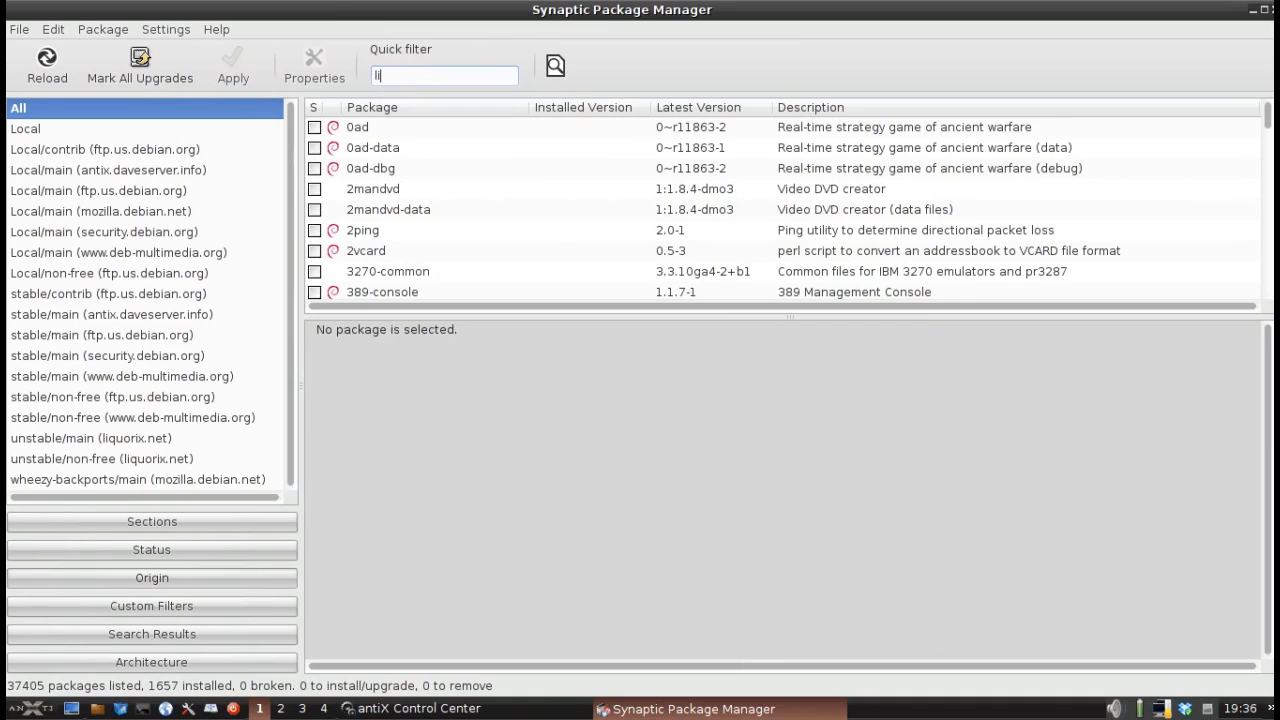
type("libdvdcss")
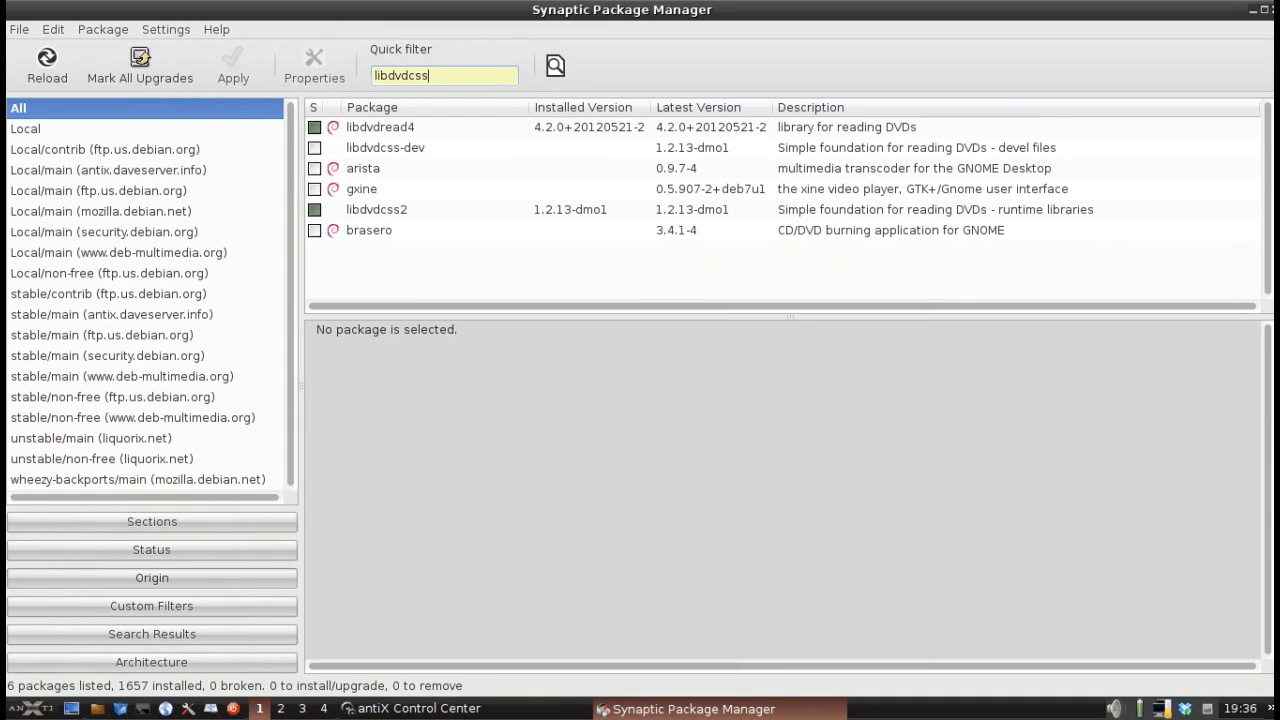
left_click(376, 210)
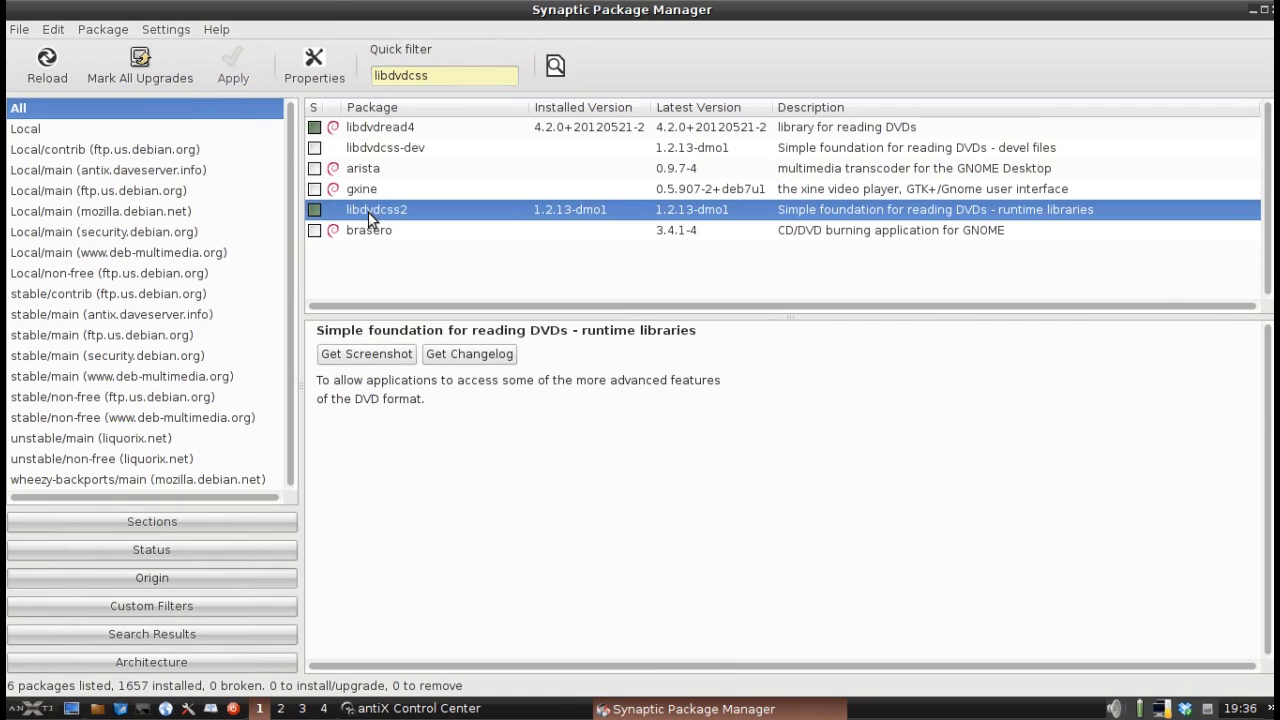
mouse_move(504, 214)
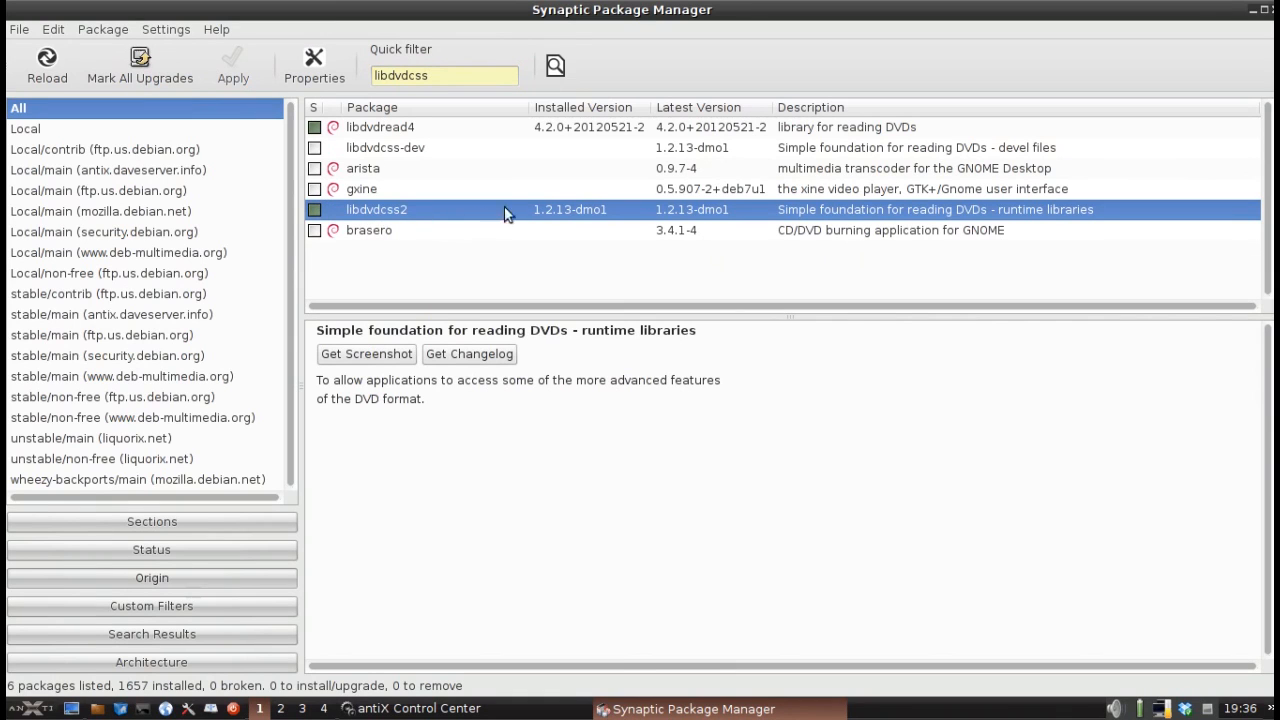
left_click(412, 708)
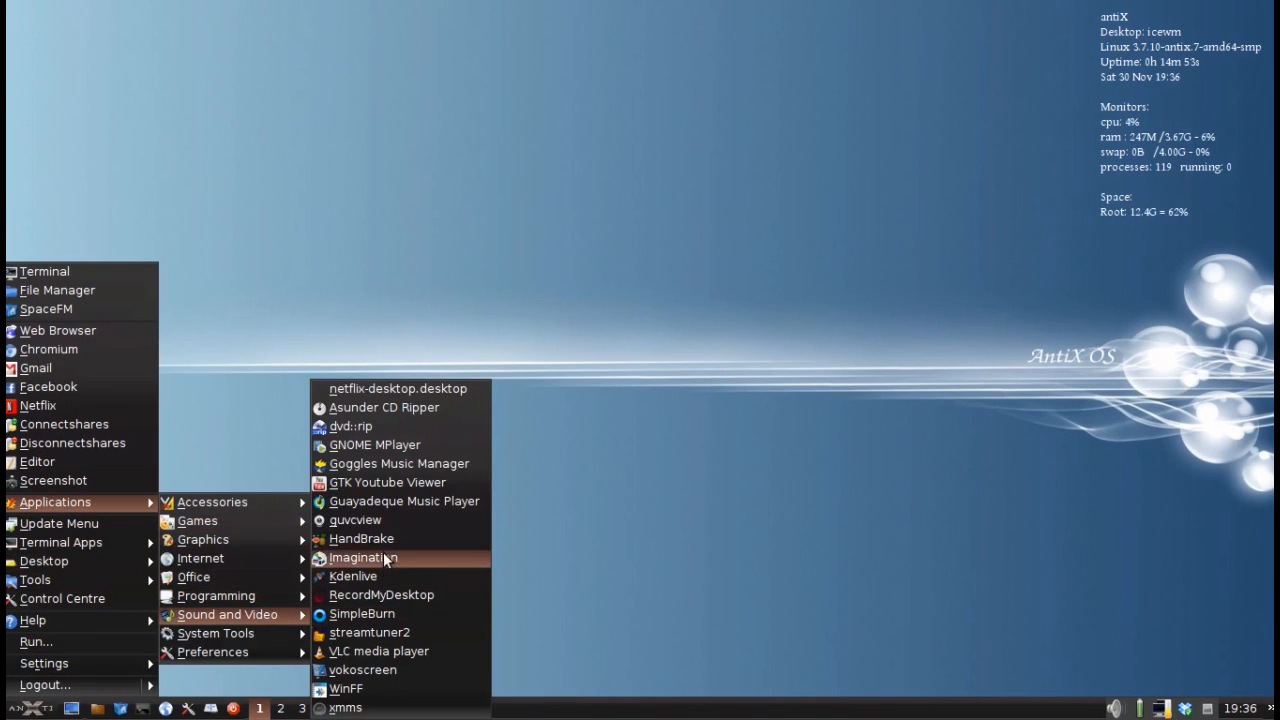
mouse_move(420, 500)
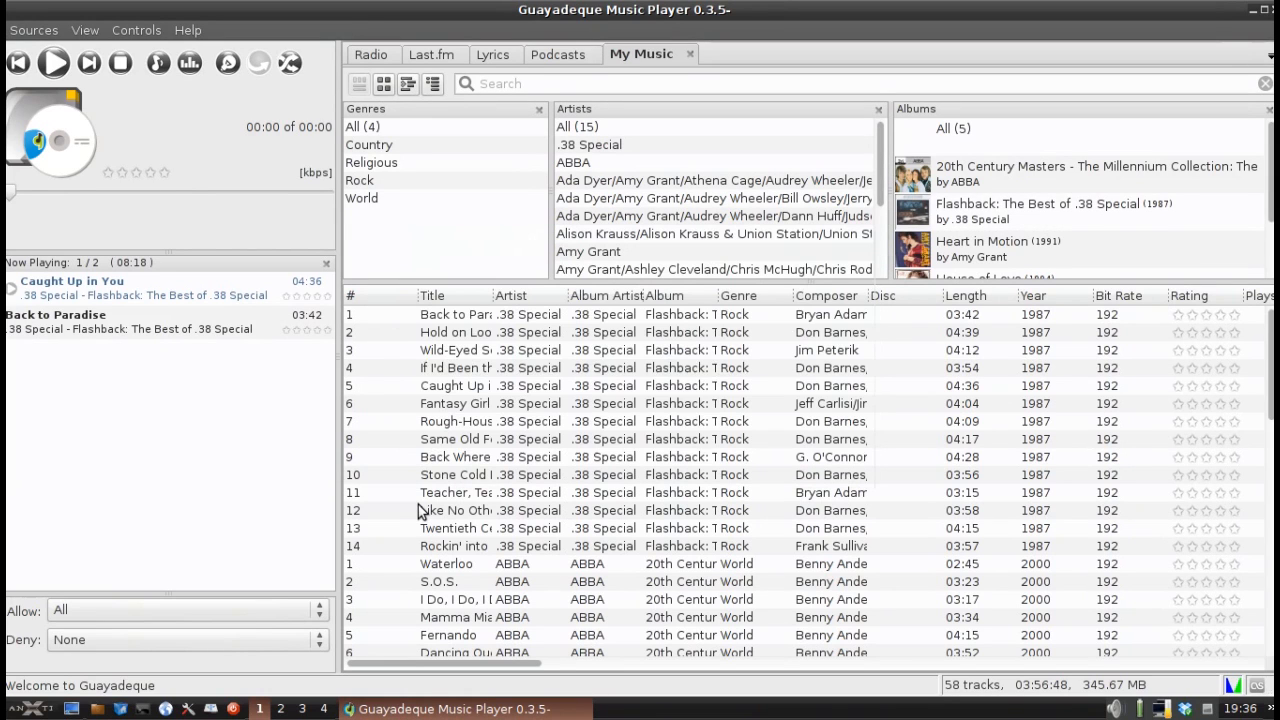
mouse_move(684, 238)
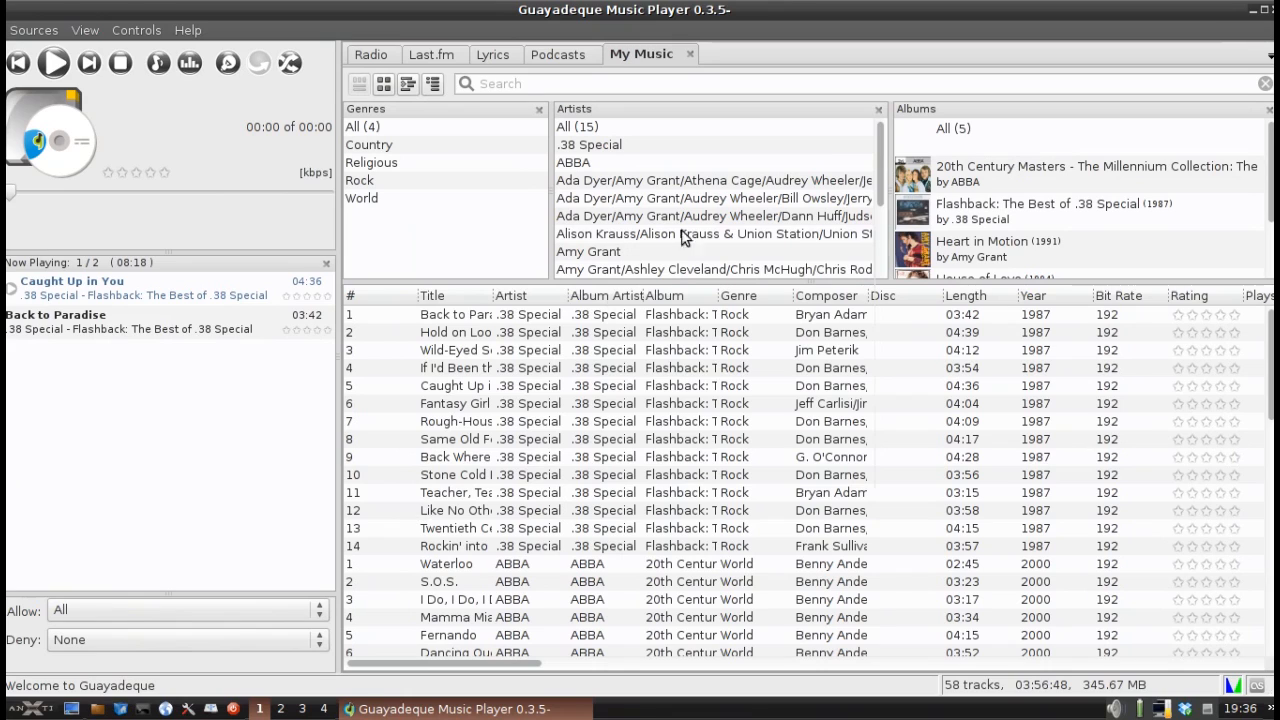
mouse_move(736, 184)
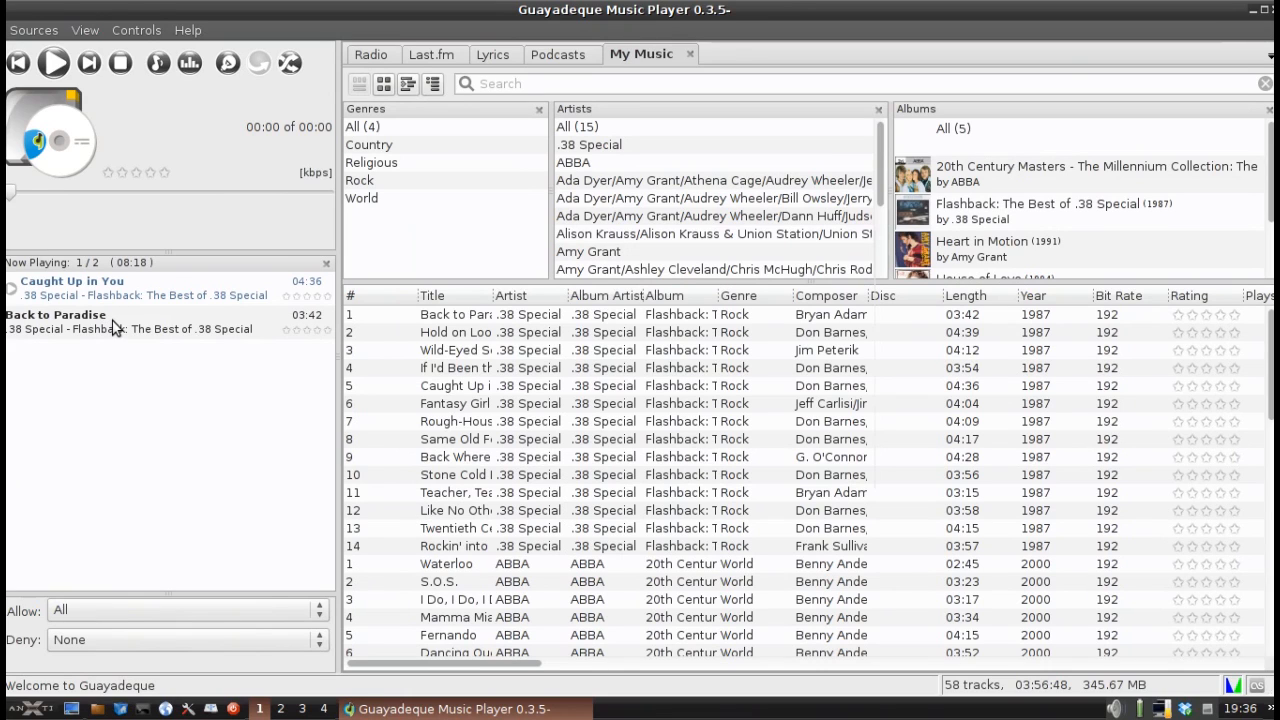
mouse_move(4, 468)
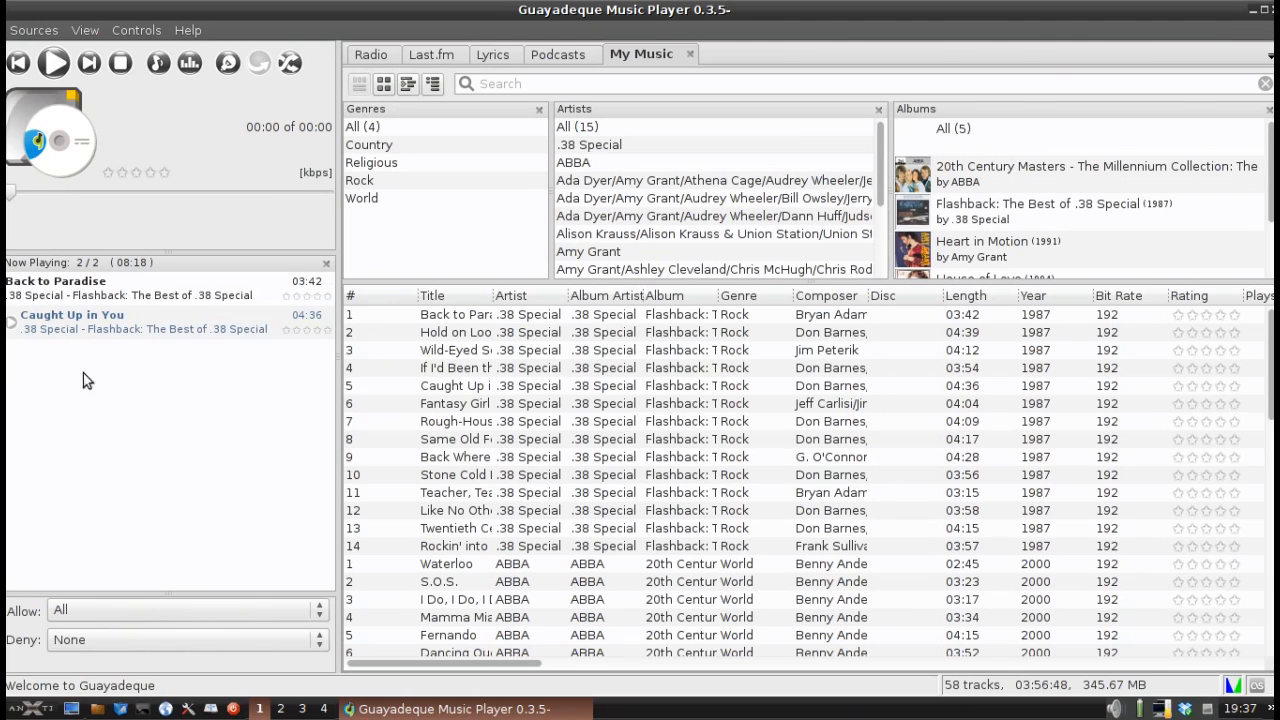
mouse_move(412, 150)
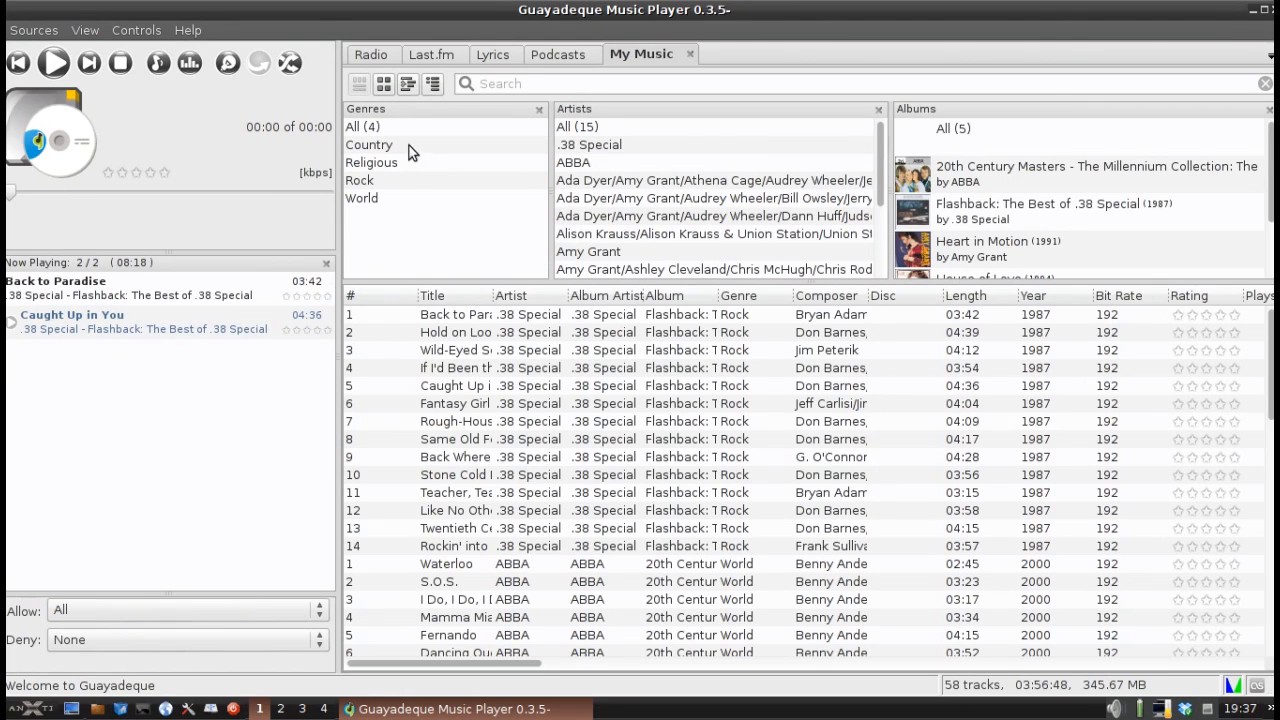
Step: Browse the library by World genre, album covers and tree view, then list Country tracks
left_click(372, 162)
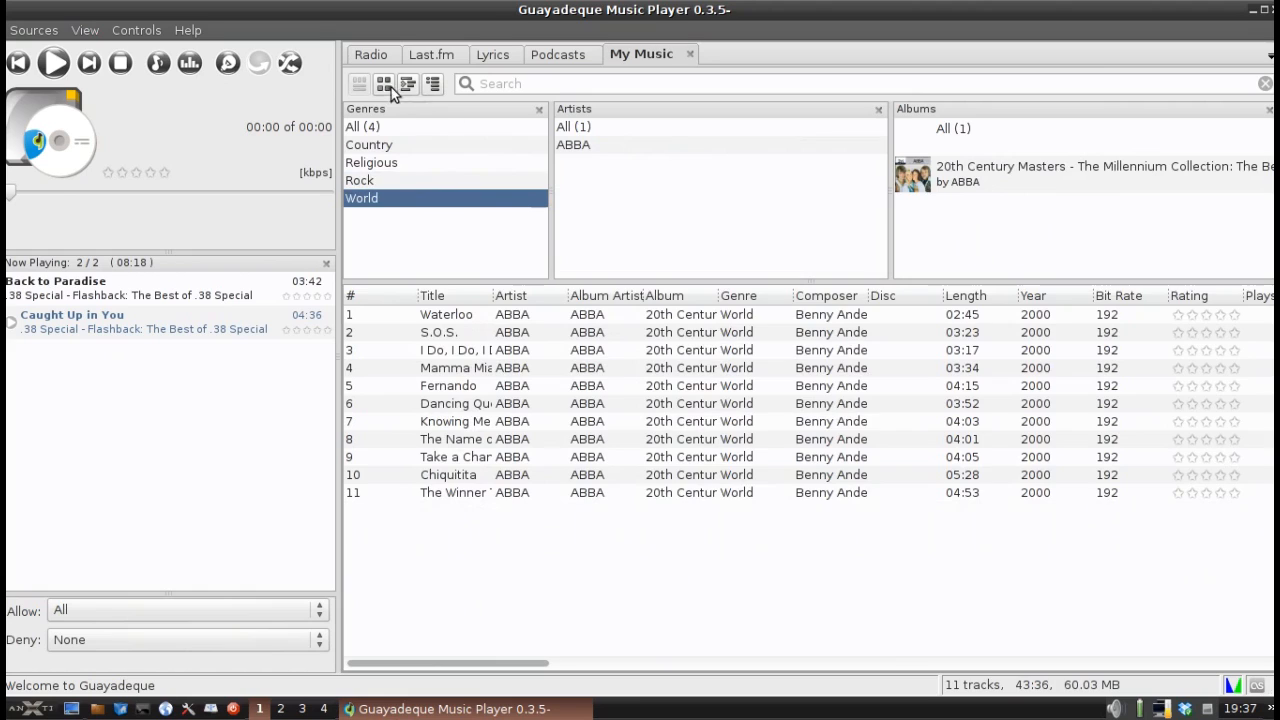
left_click(408, 84)
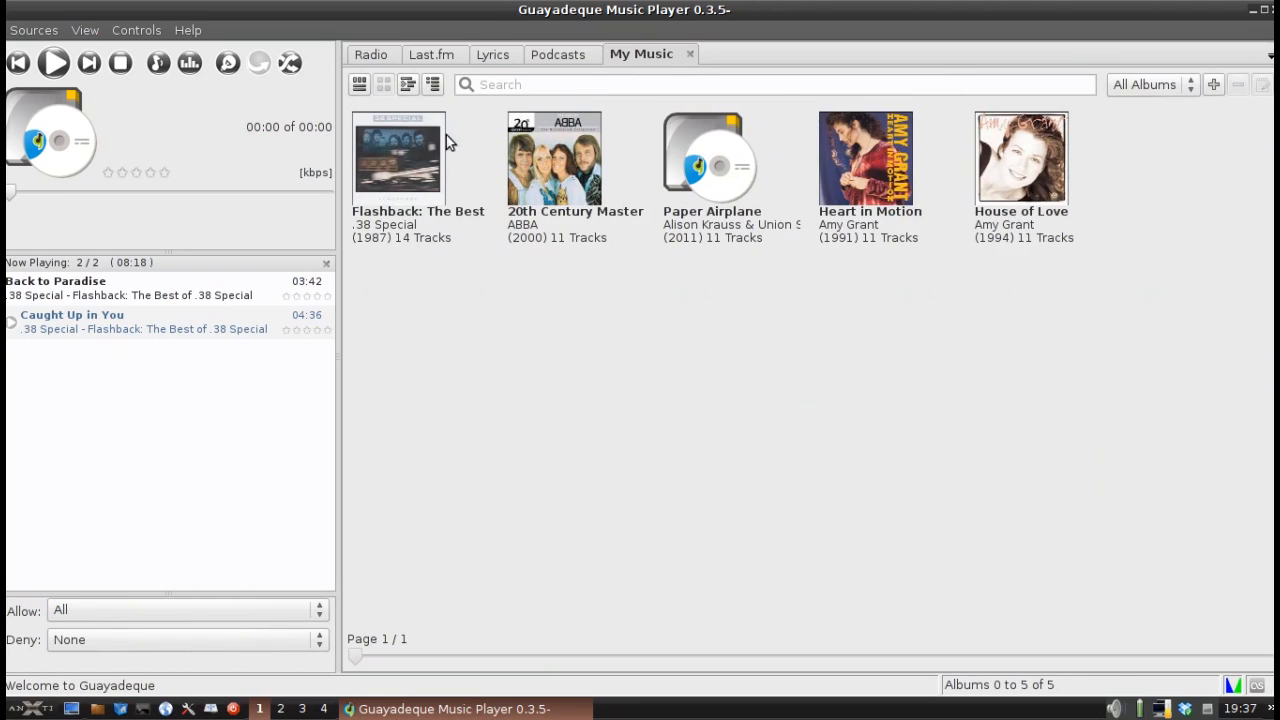
left_click(432, 84)
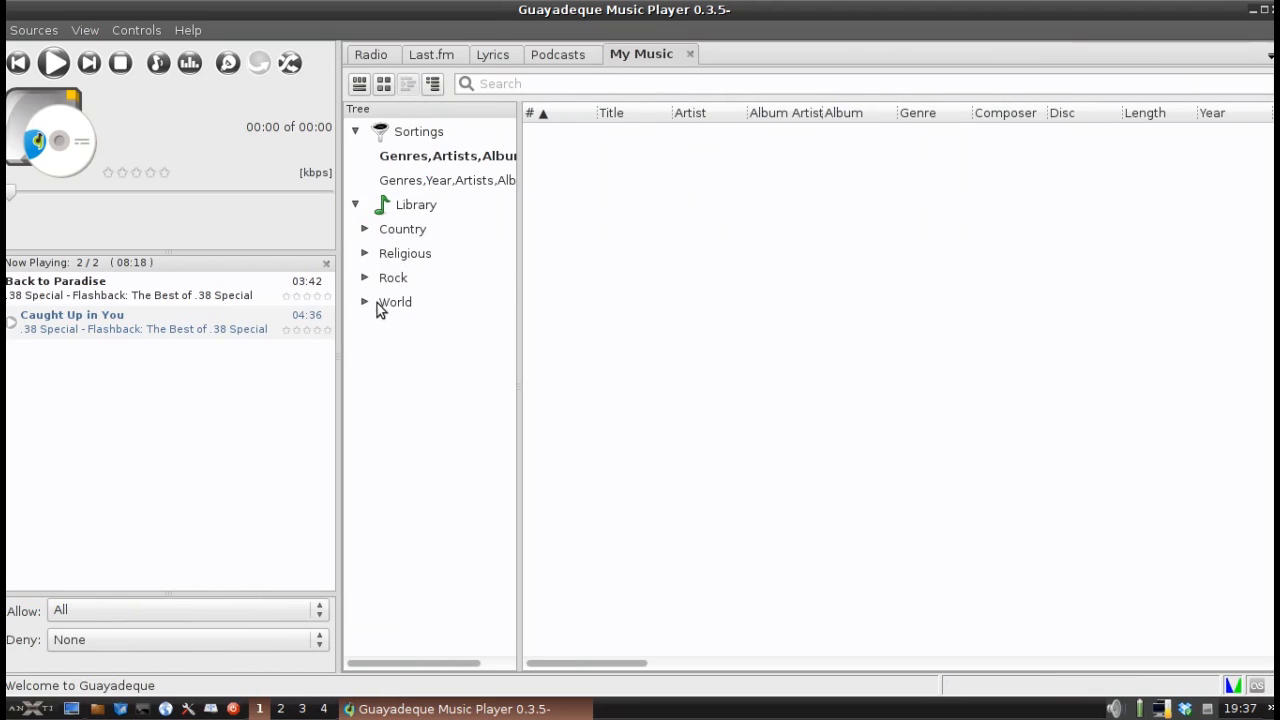
mouse_move(404, 152)
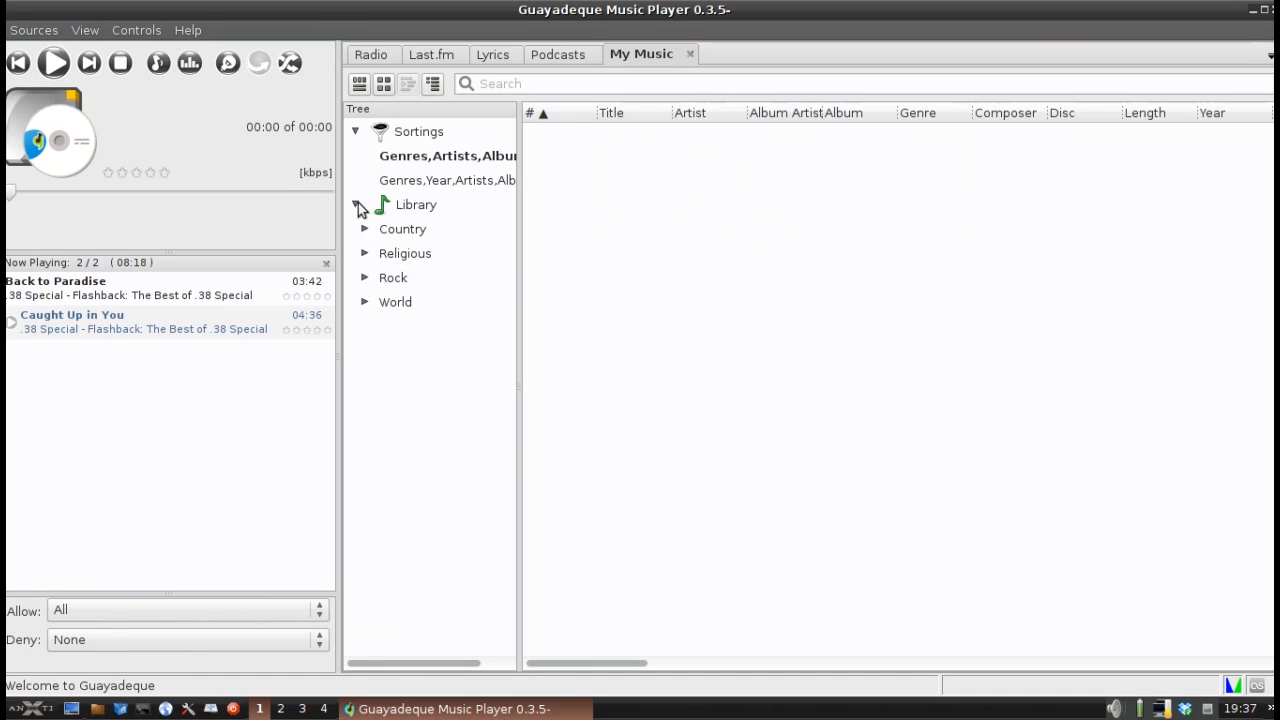
left_click(404, 228)
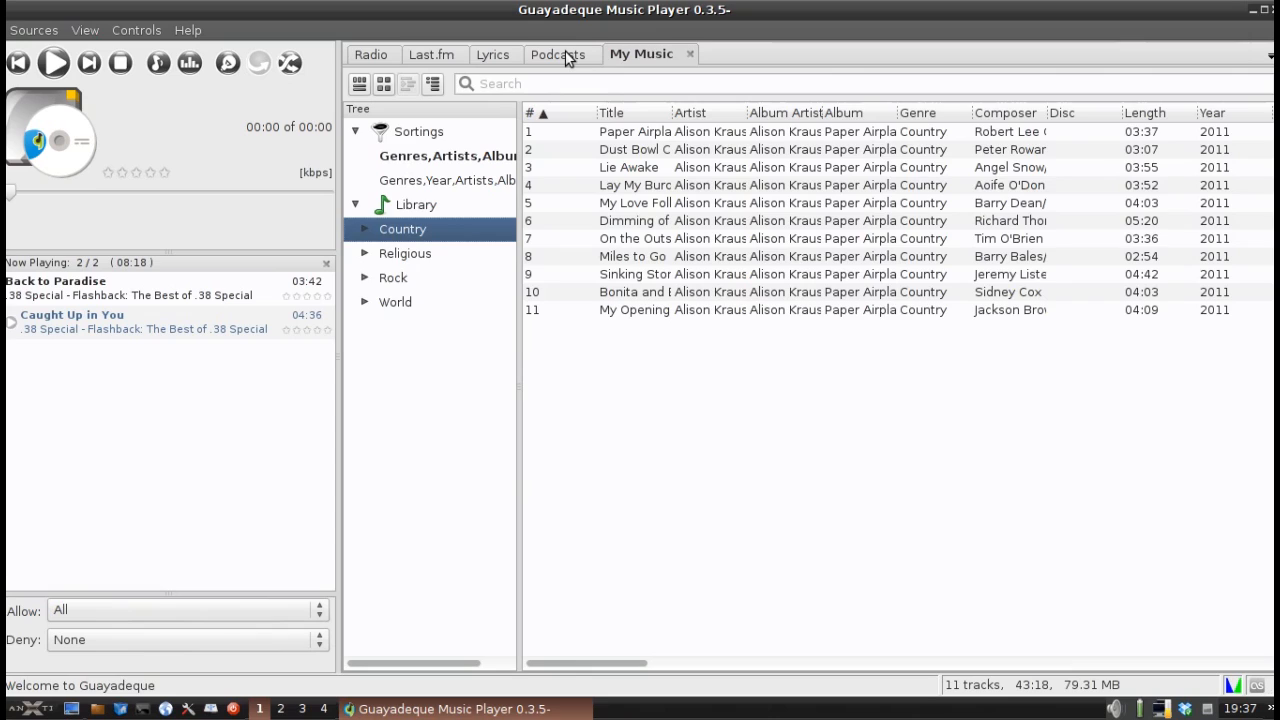
Step: Visit the Podcasts and Last.fm pages, ending on the internet Radio page
left_click(562, 54)
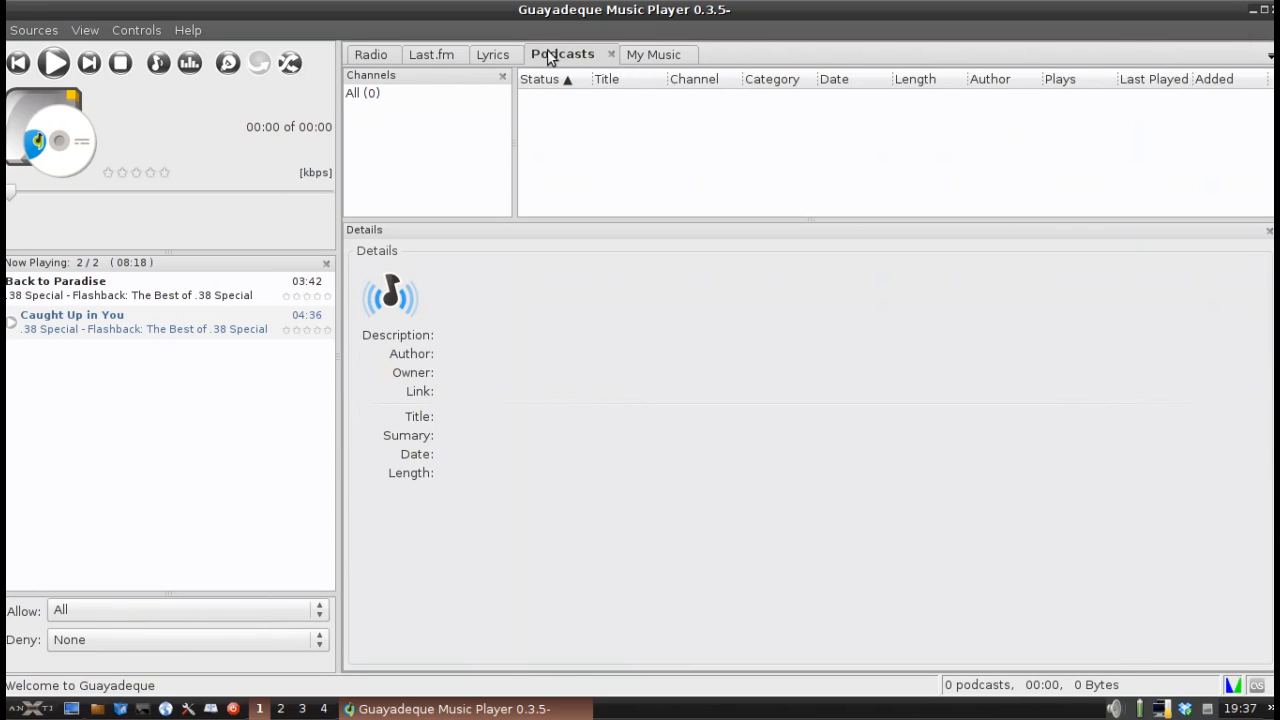
left_click(434, 54)
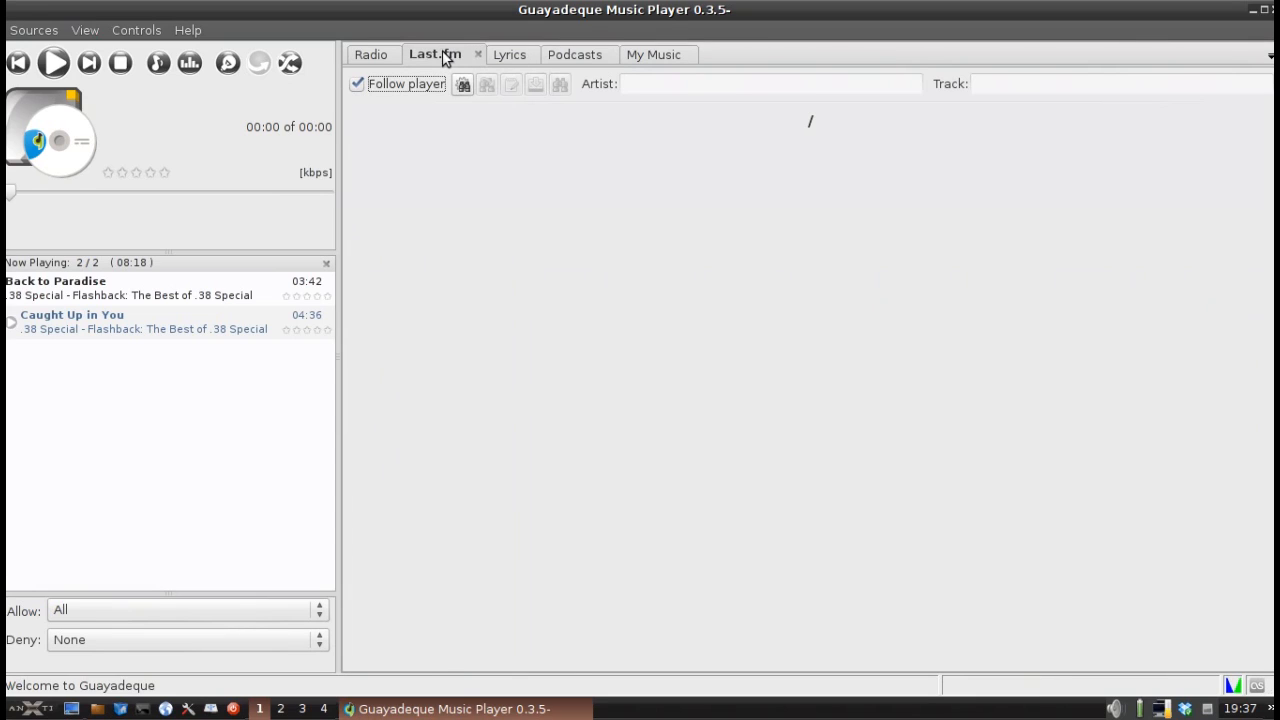
left_click(372, 54)
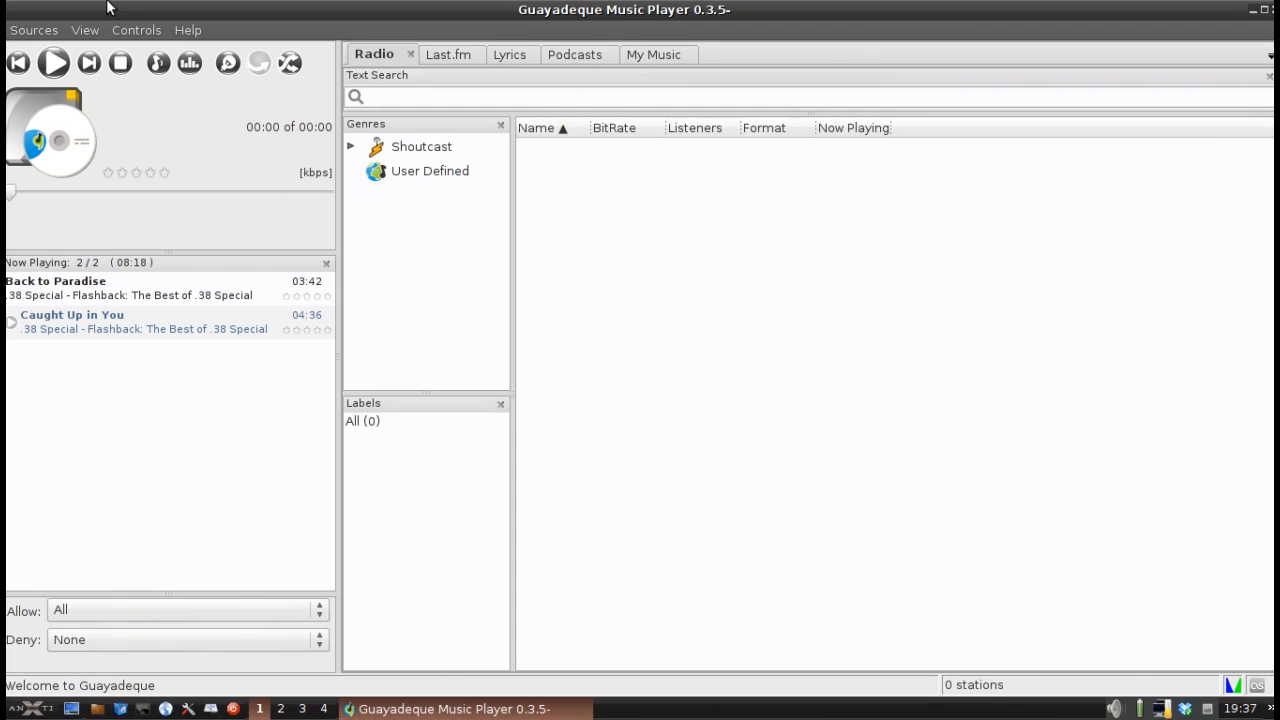
Step: Look through the Sources, Controls and View menus, ending with View options showing
left_click(32, 30)
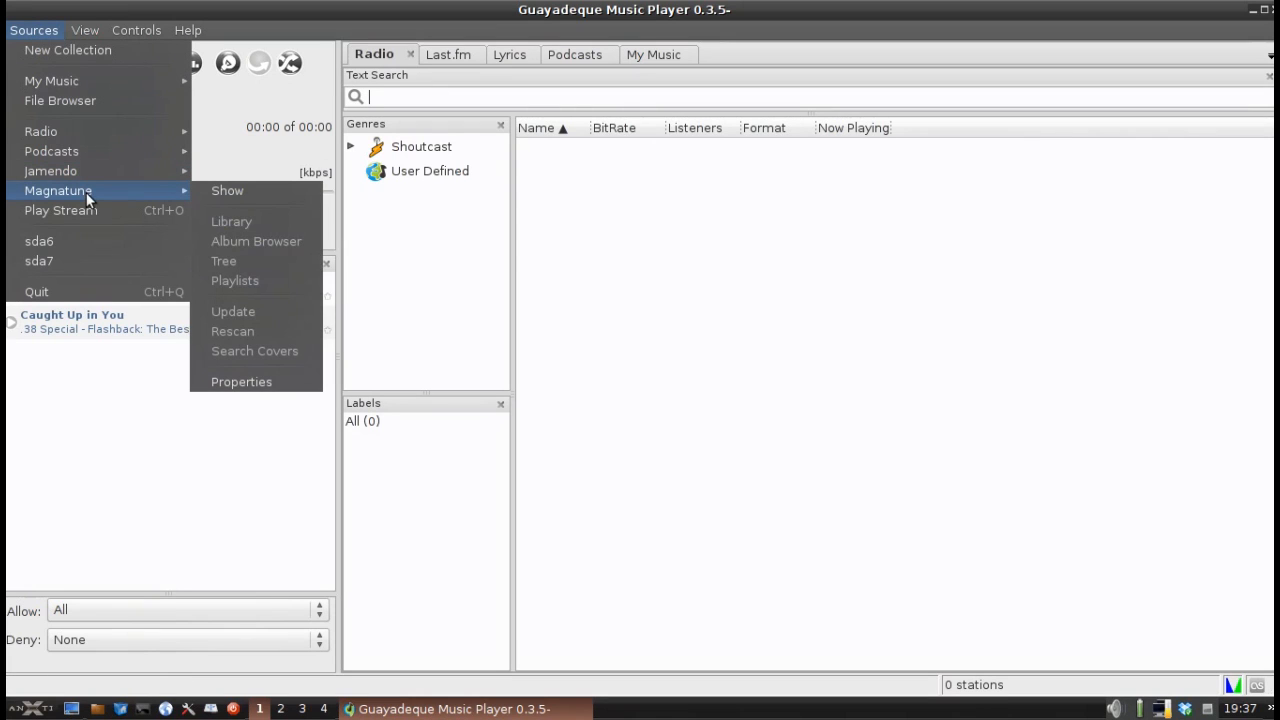
mouse_move(118, 222)
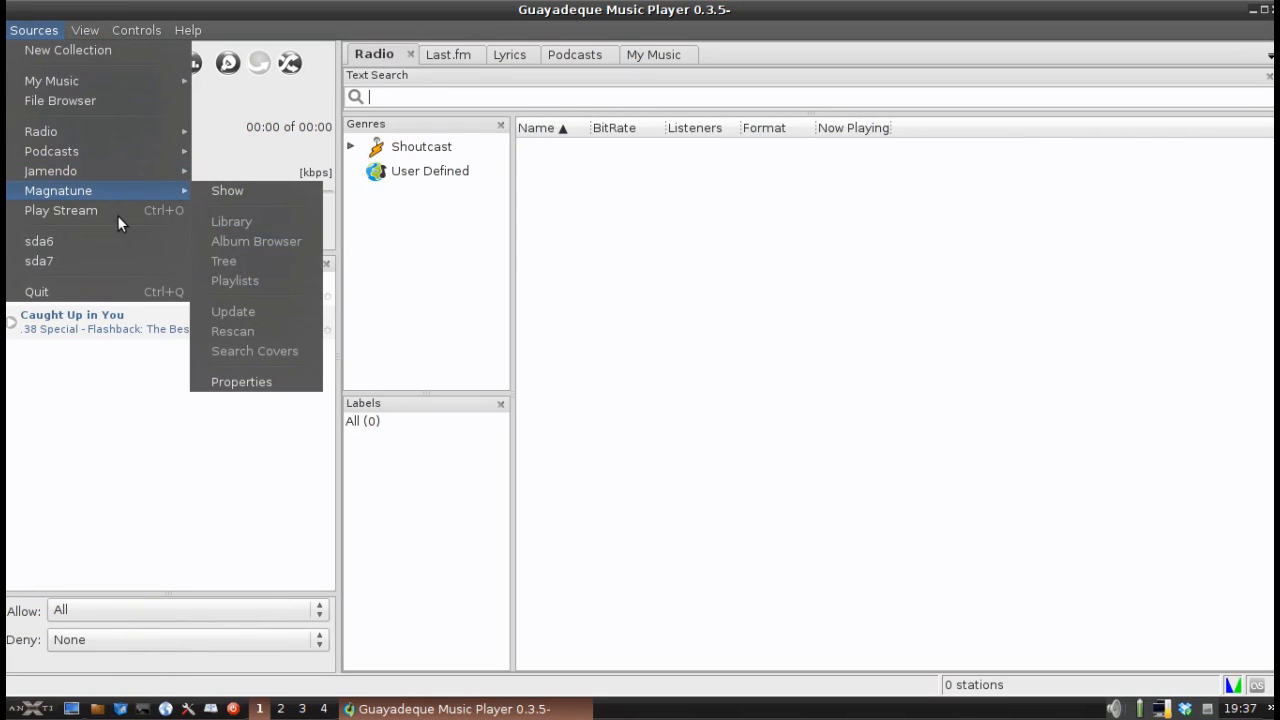
mouse_move(68, 50)
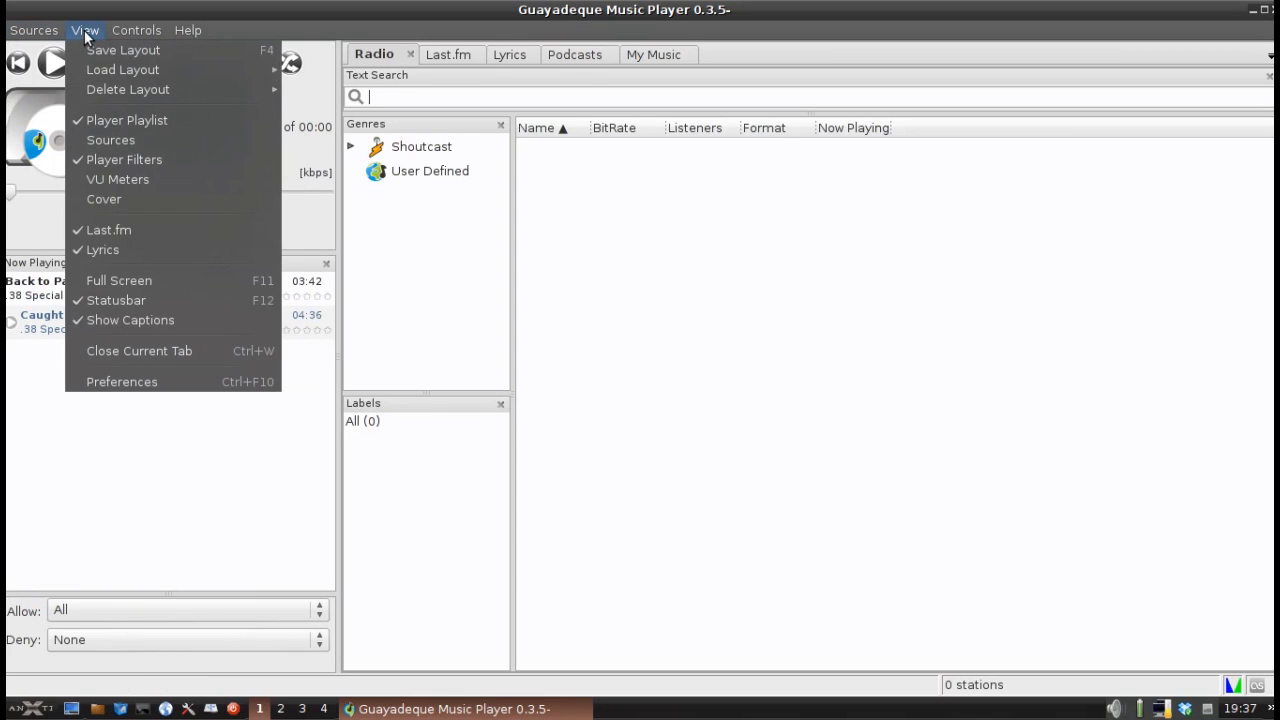
left_click(136, 30)
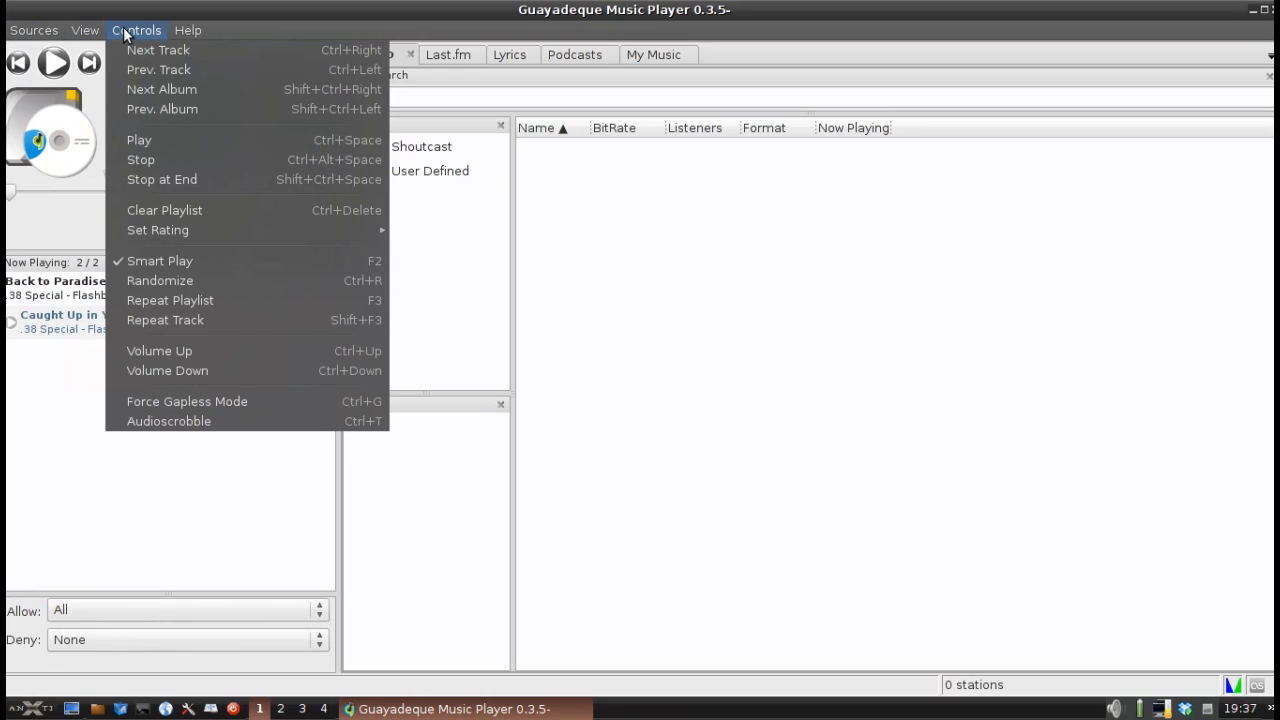
left_click(84, 30)
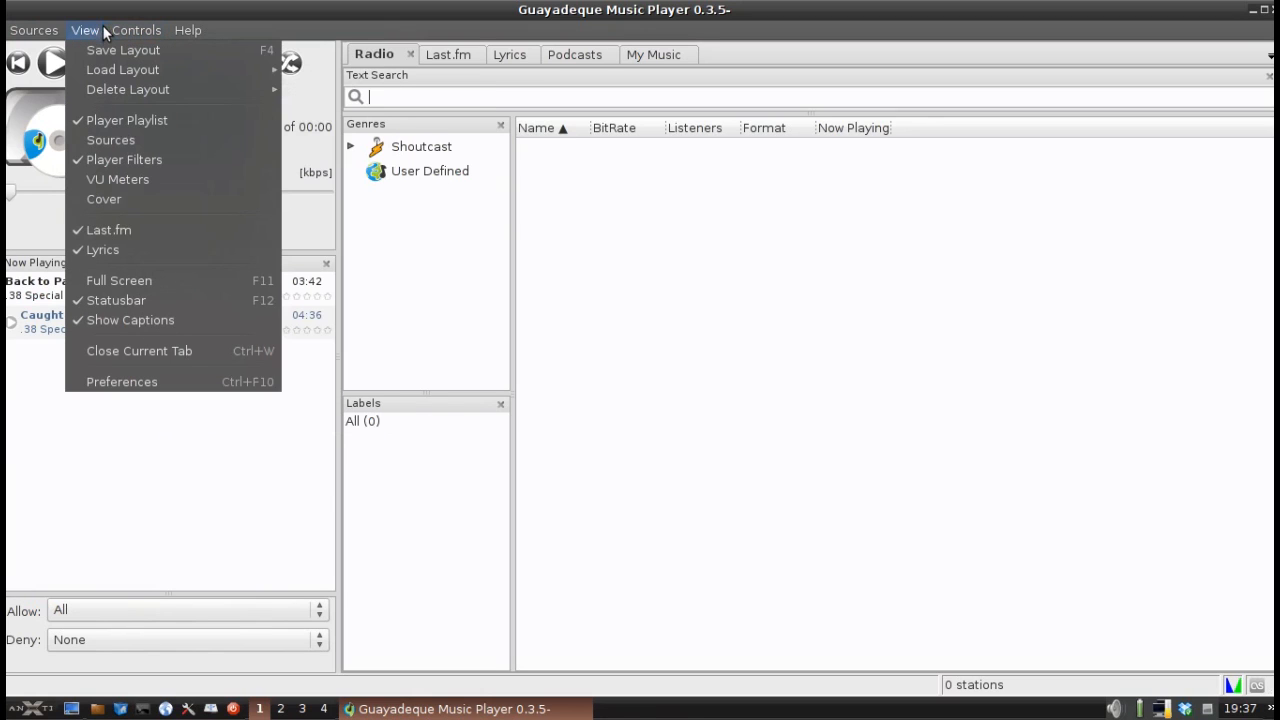
mouse_move(110, 140)
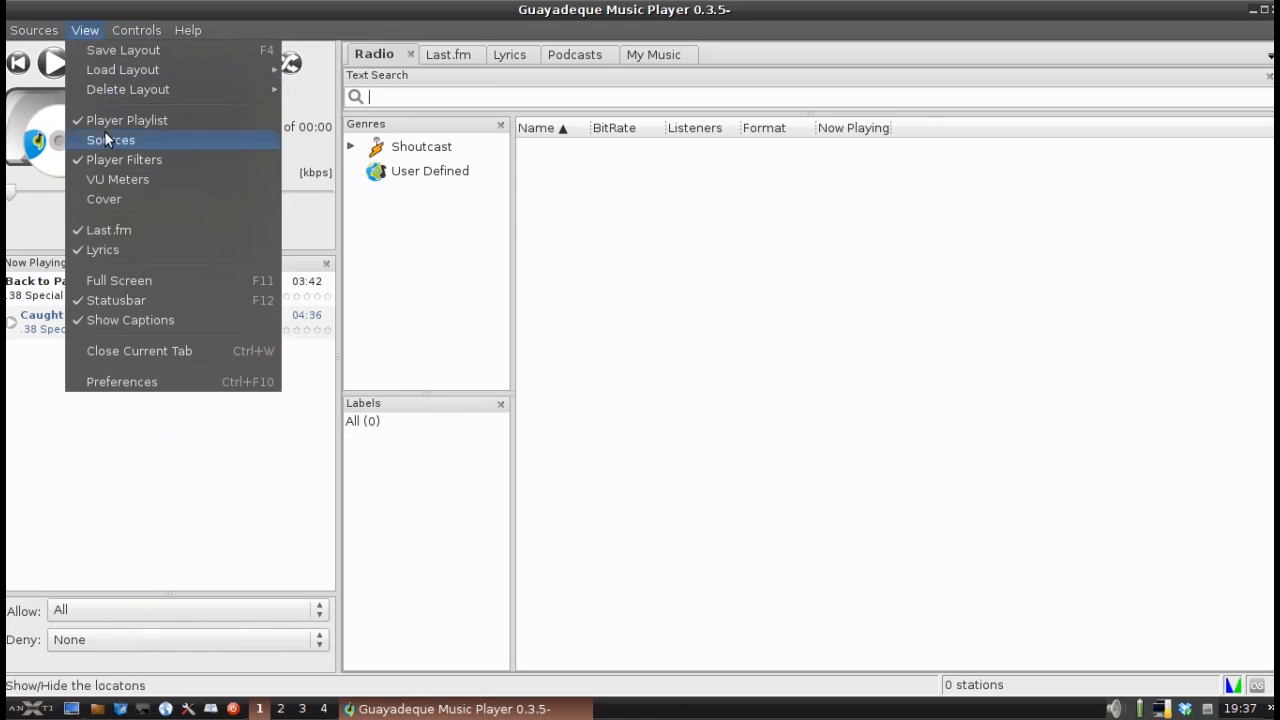
mouse_move(122, 380)
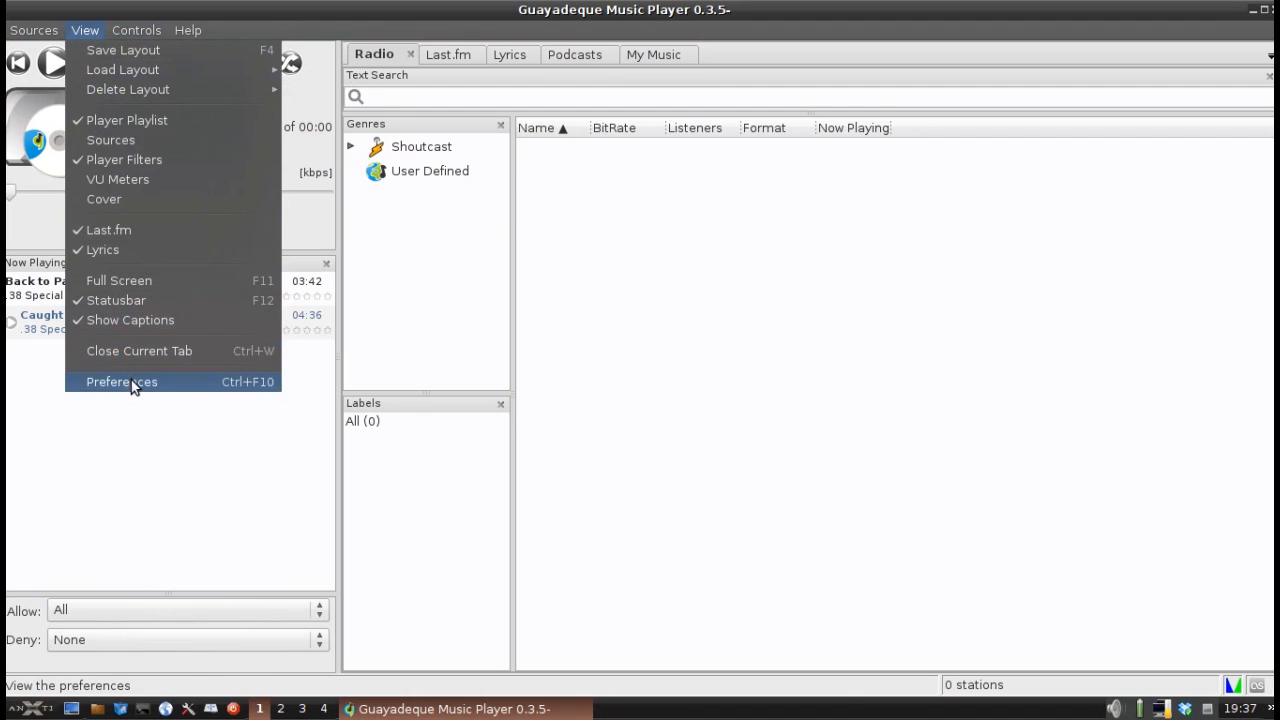
left_click(122, 380)
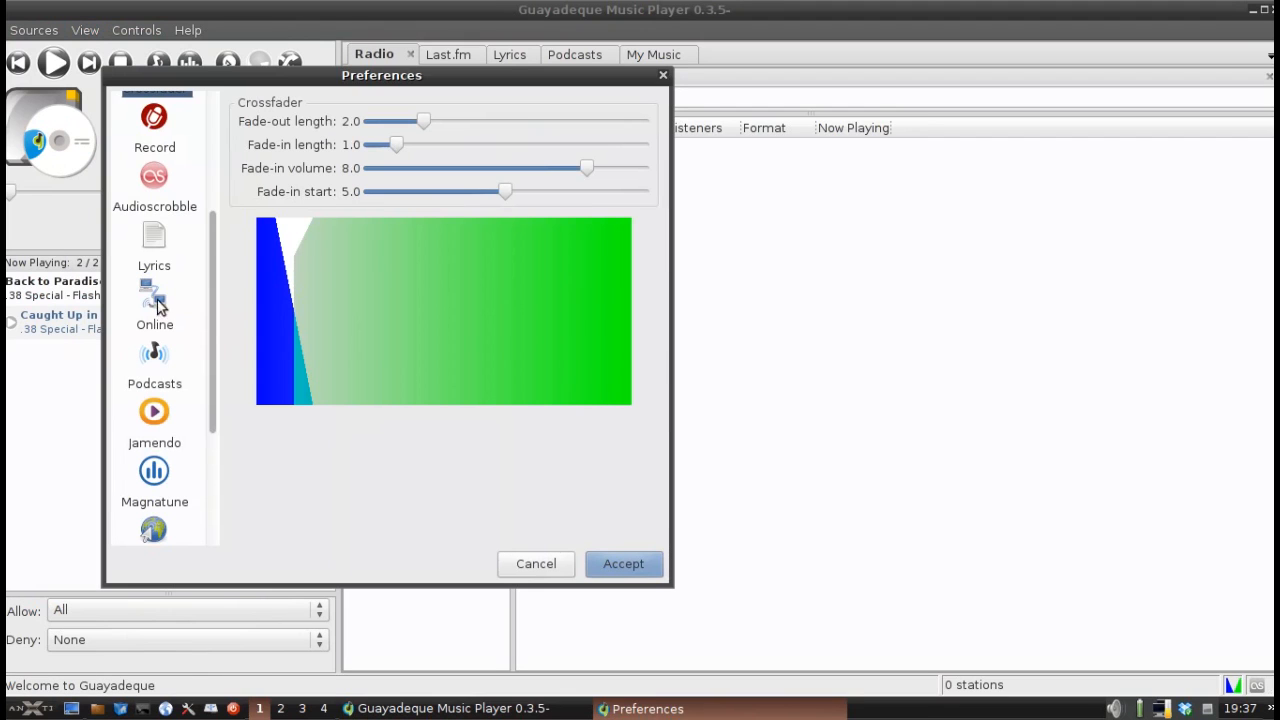
mouse_move(148, 212)
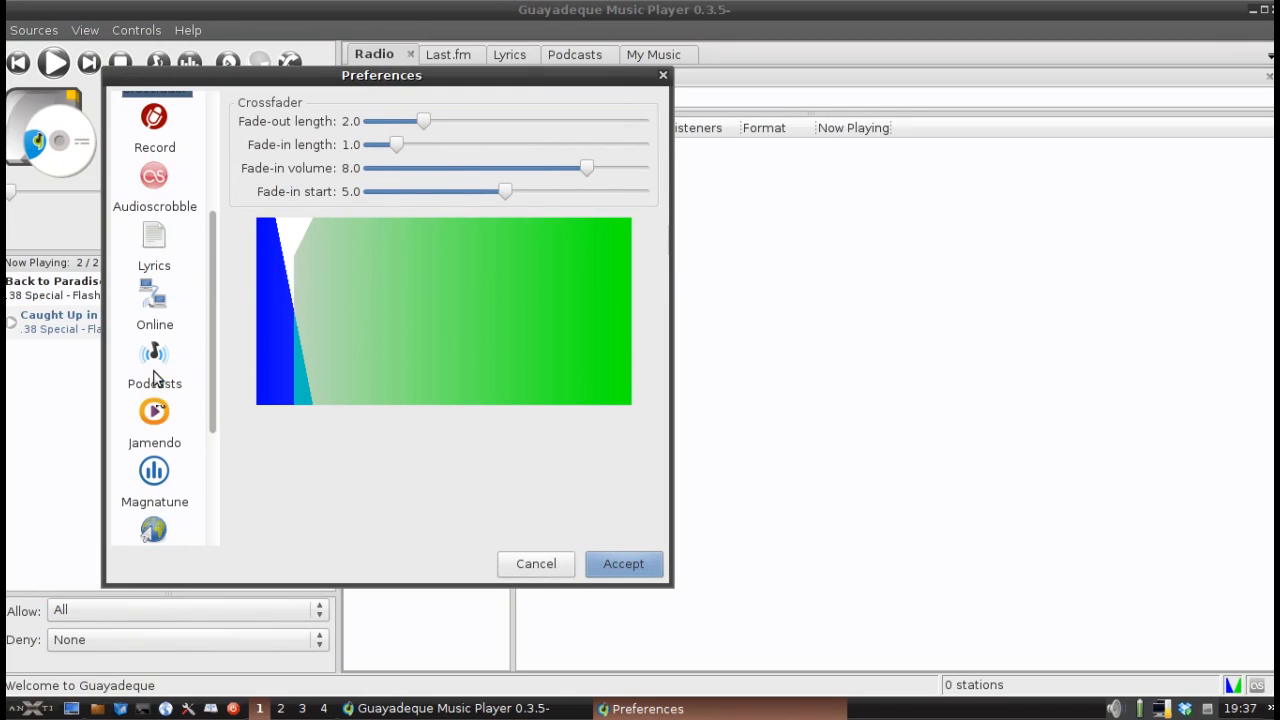
left_click(154, 364)
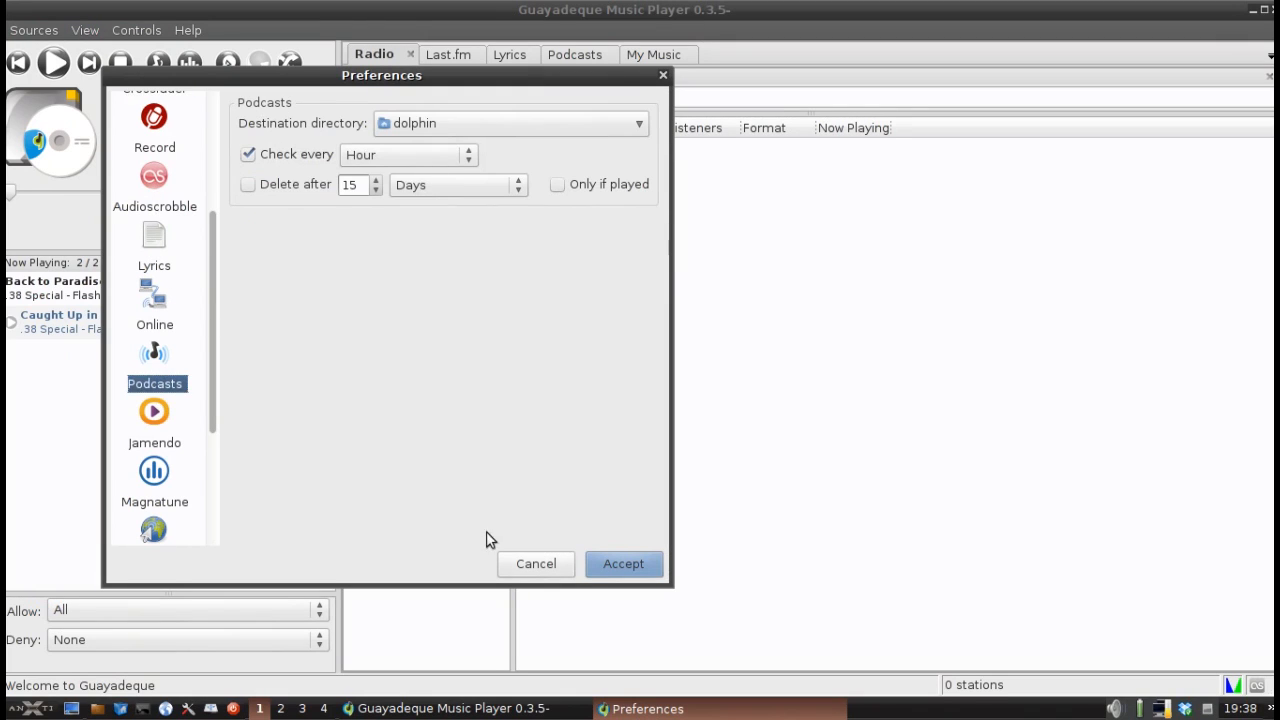
mouse_move(536, 564)
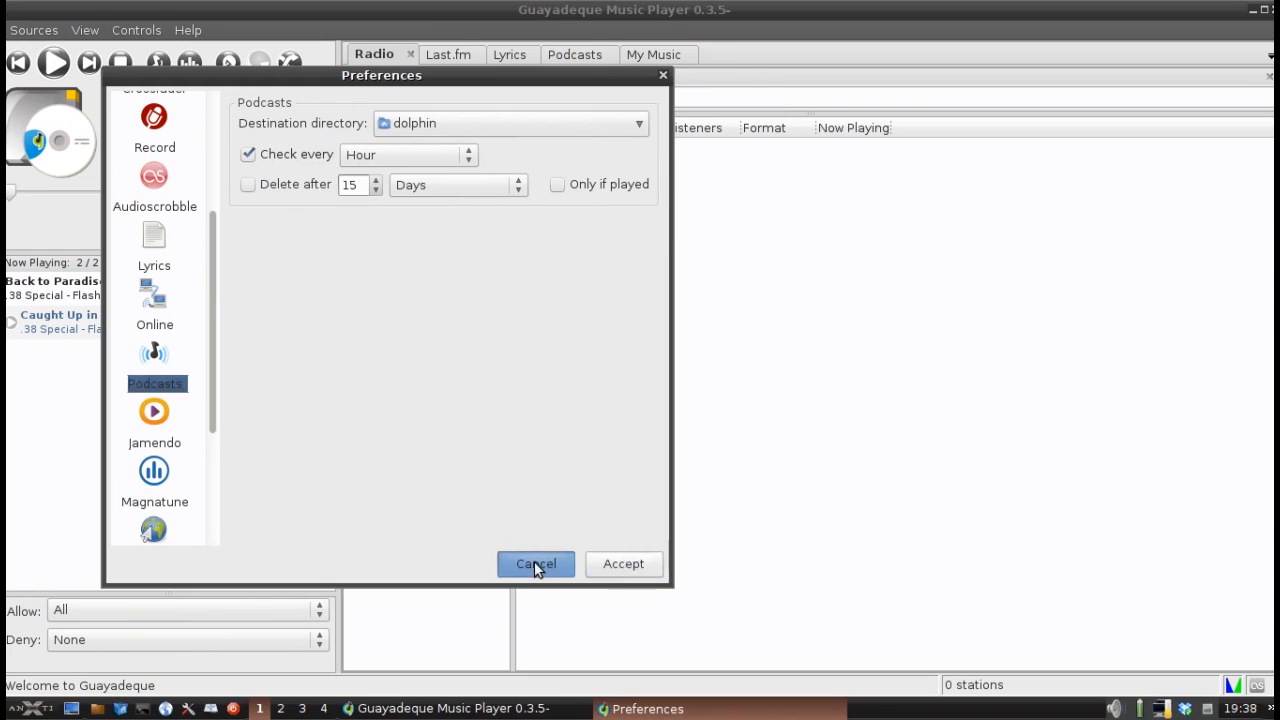
left_click(536, 564)
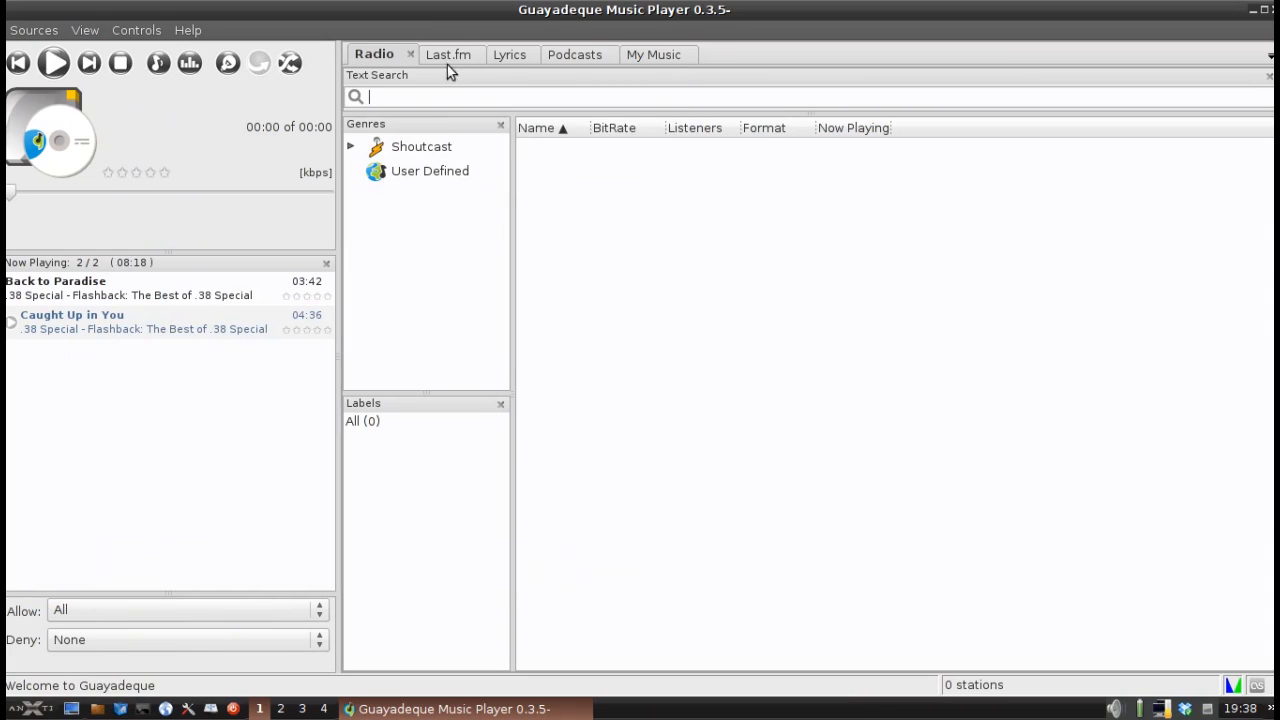
mouse_move(648, 54)
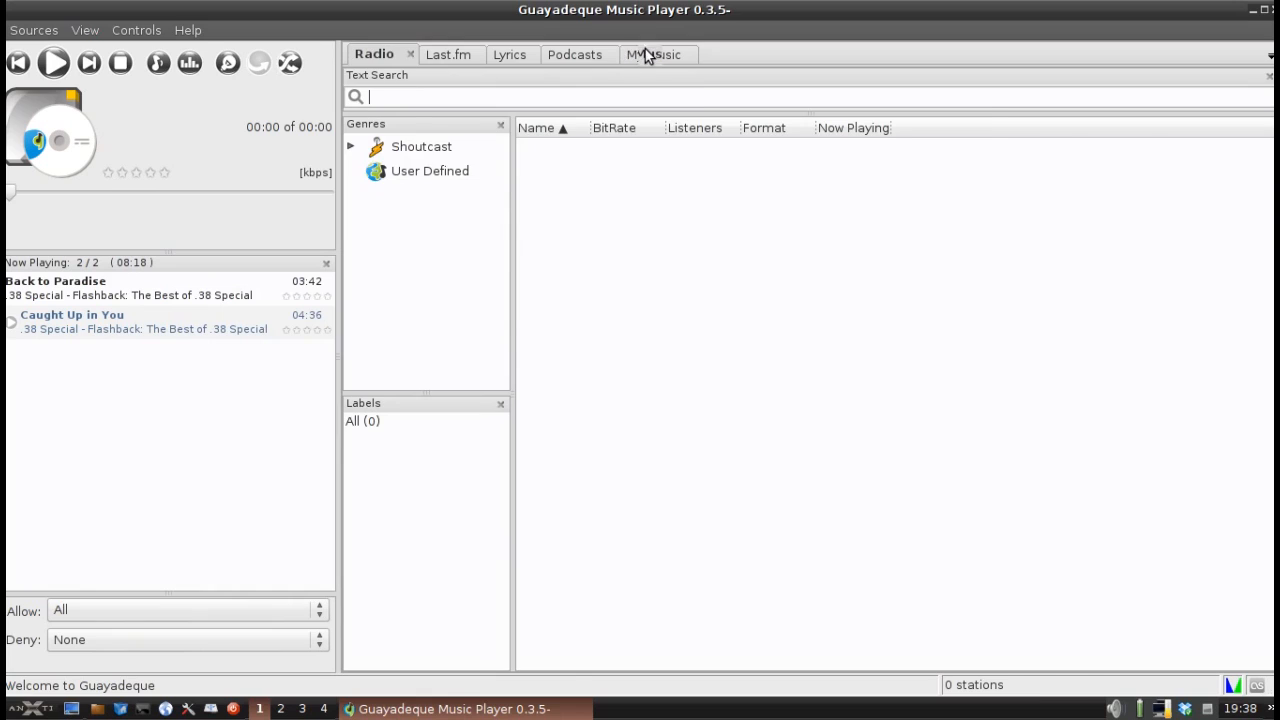
Step: Return to My Music via playlists view, then browse by genre, artist and album to ABBA
left_click(652, 54)
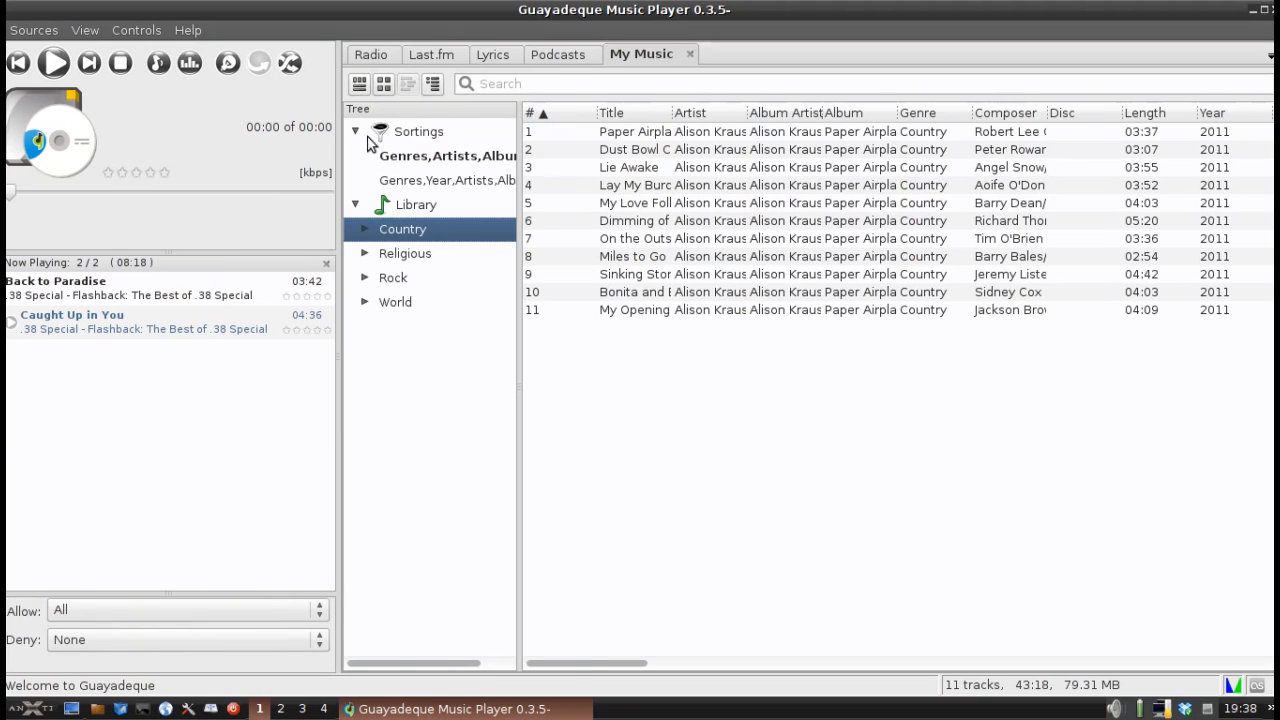
left_click(408, 84)
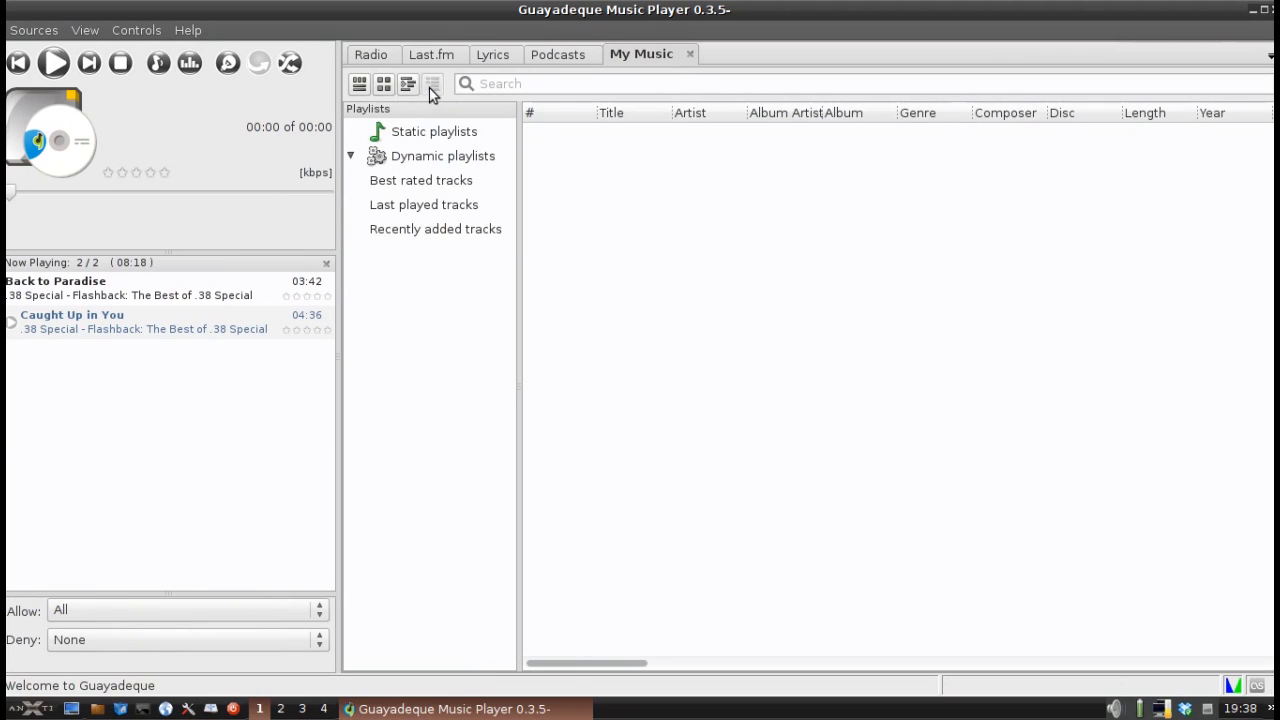
left_click(384, 84)
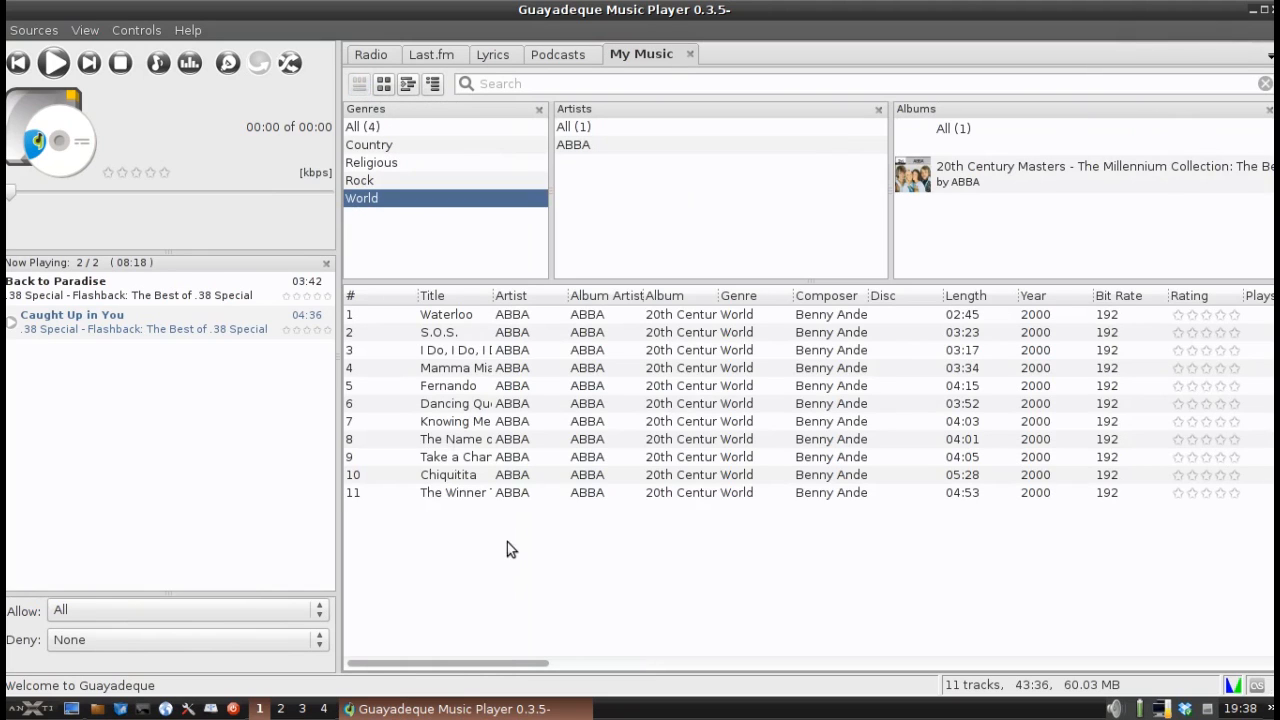
mouse_move(716, 268)
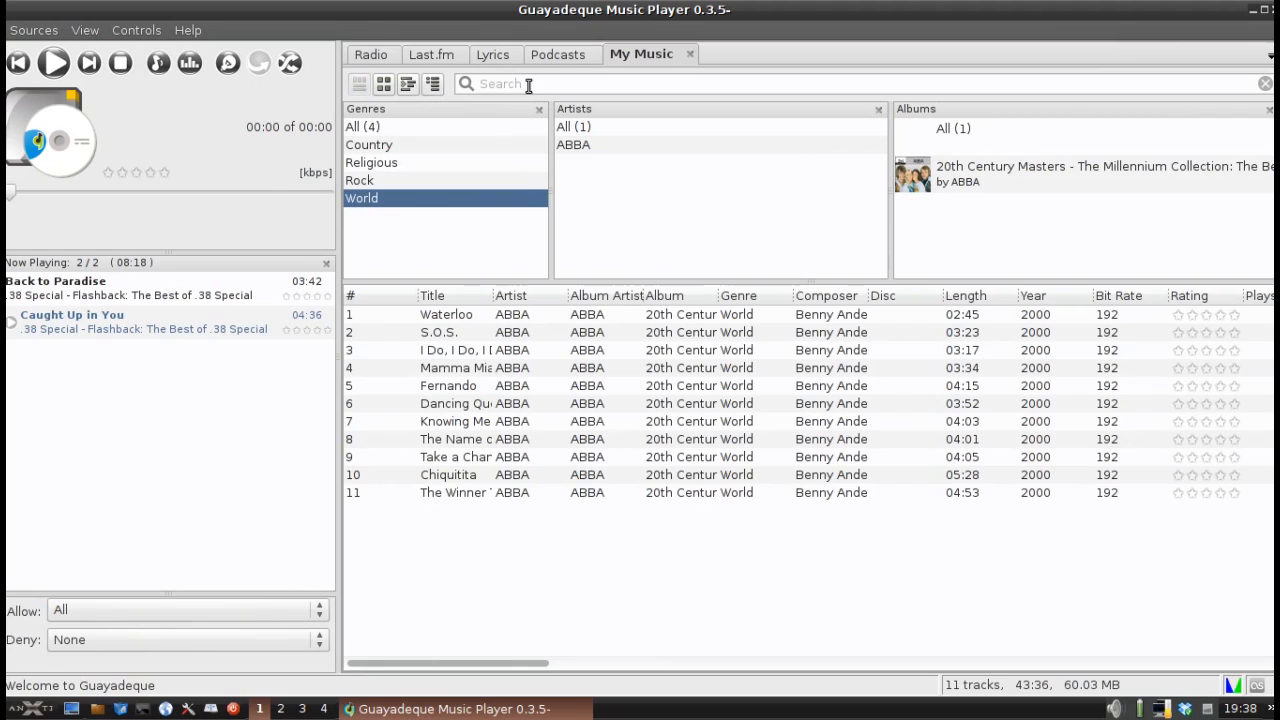
Step: Search My Music for 'amy grant' and select one of the 22 matching tracks
type("amy")
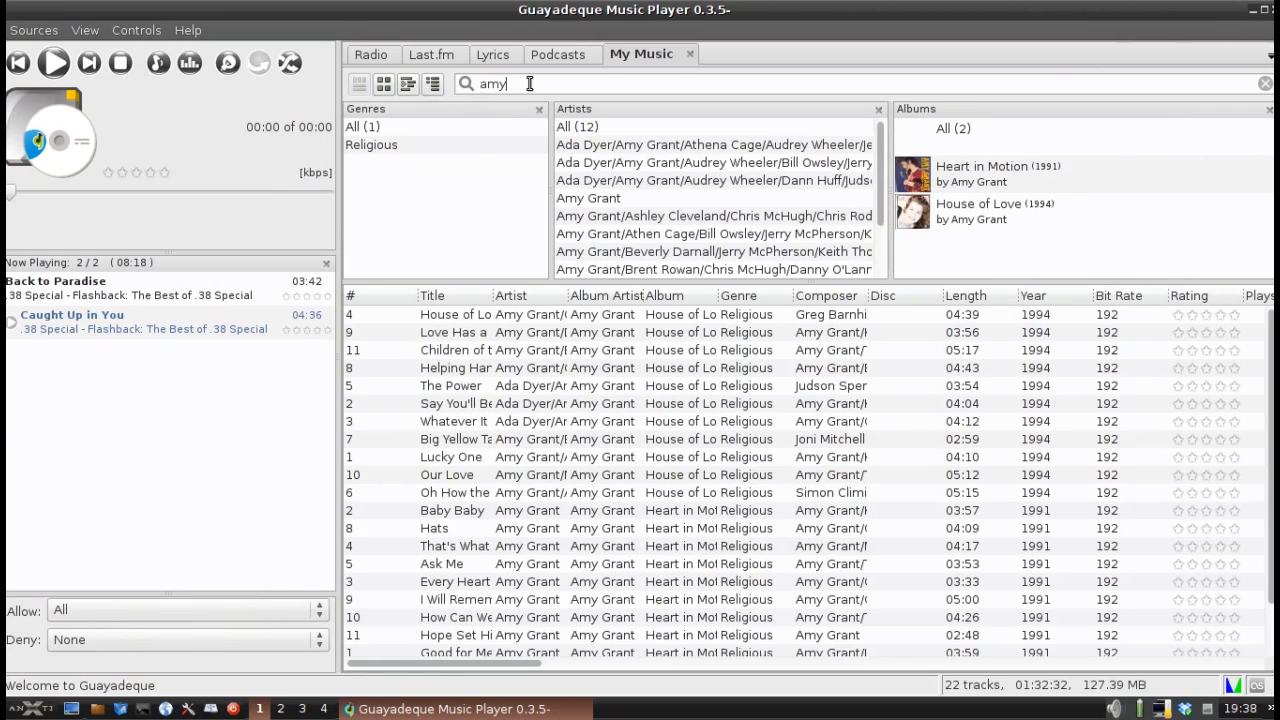
type("grant")
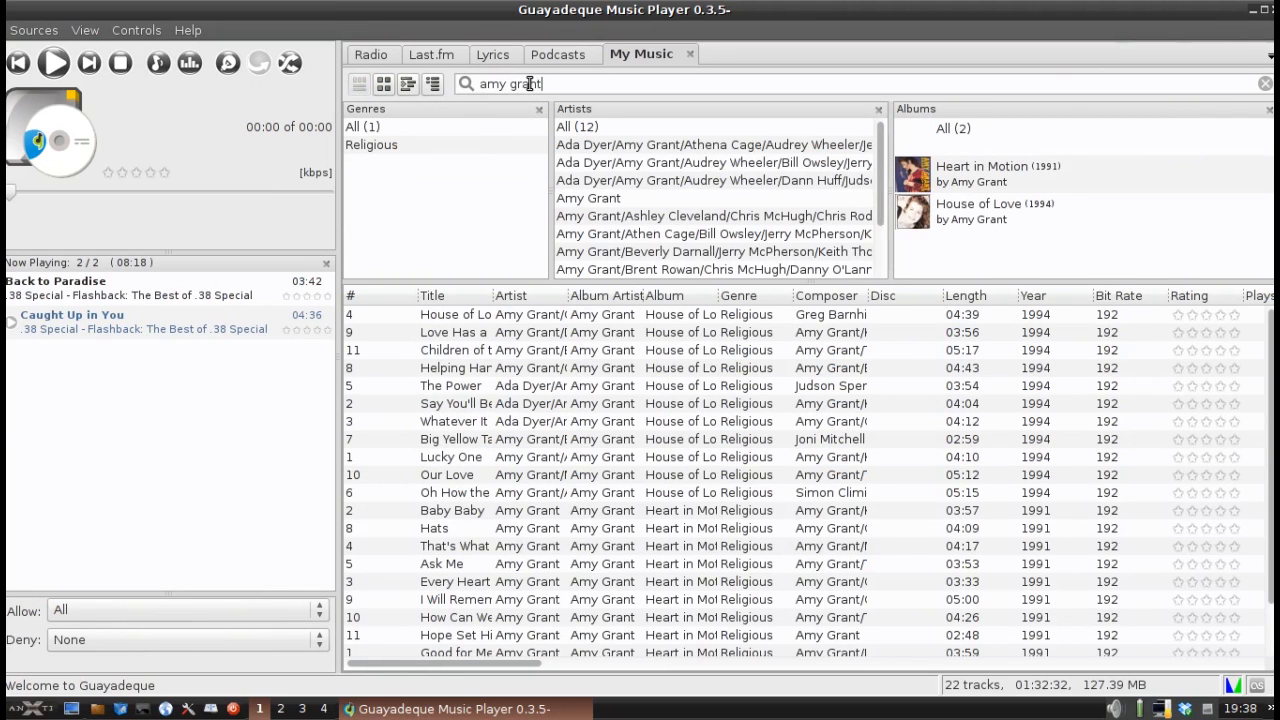
mouse_move(570, 360)
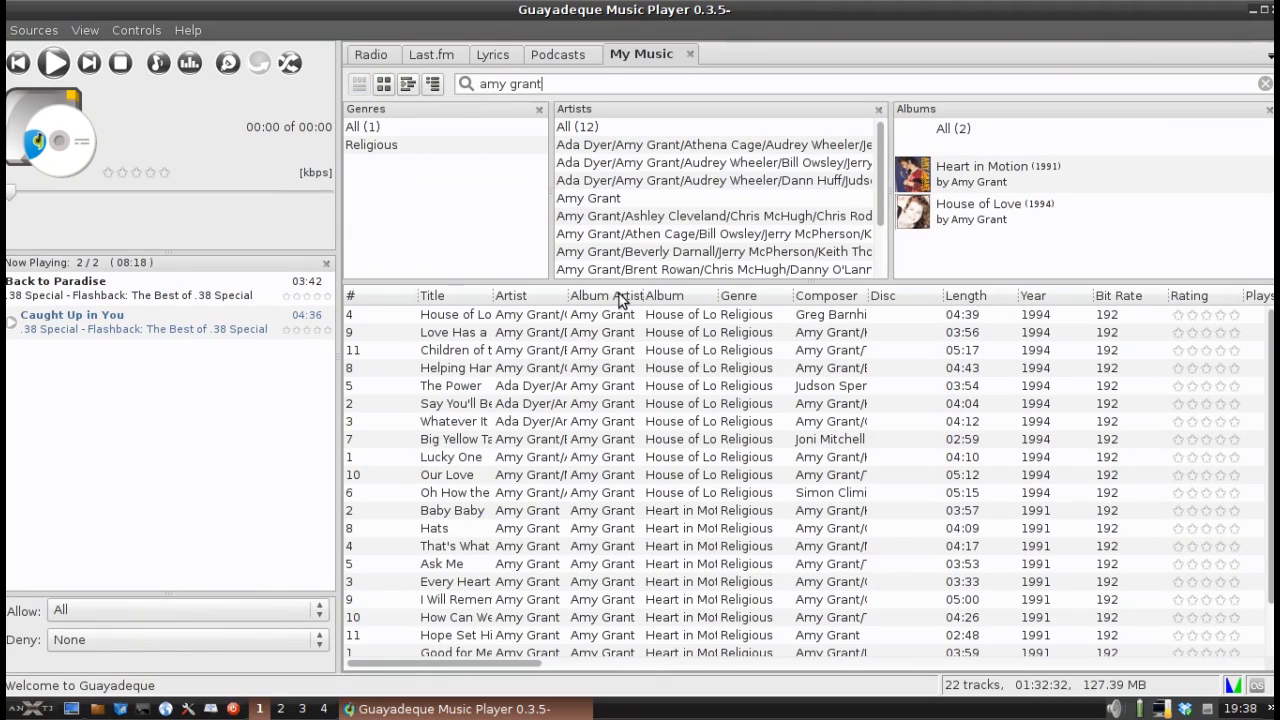
left_click(600, 350)
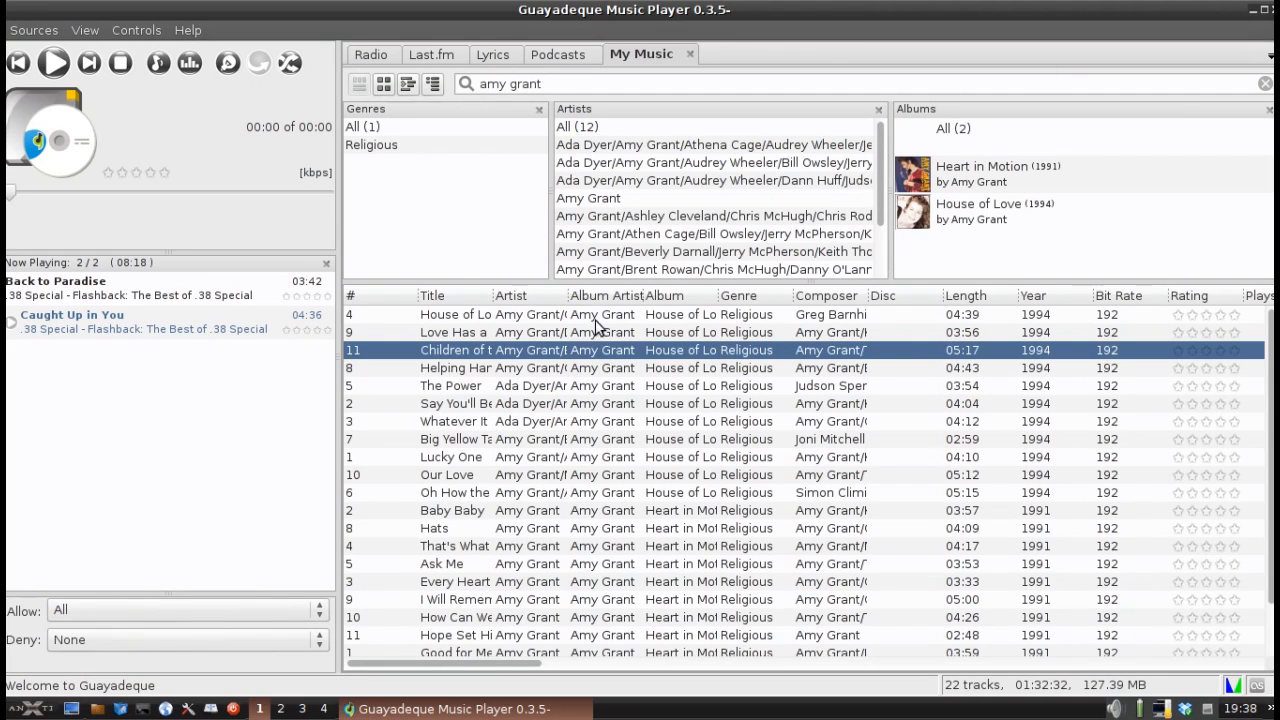
Step: Sort the Amy Grant tracks by artist, then by title
left_click(512, 296)
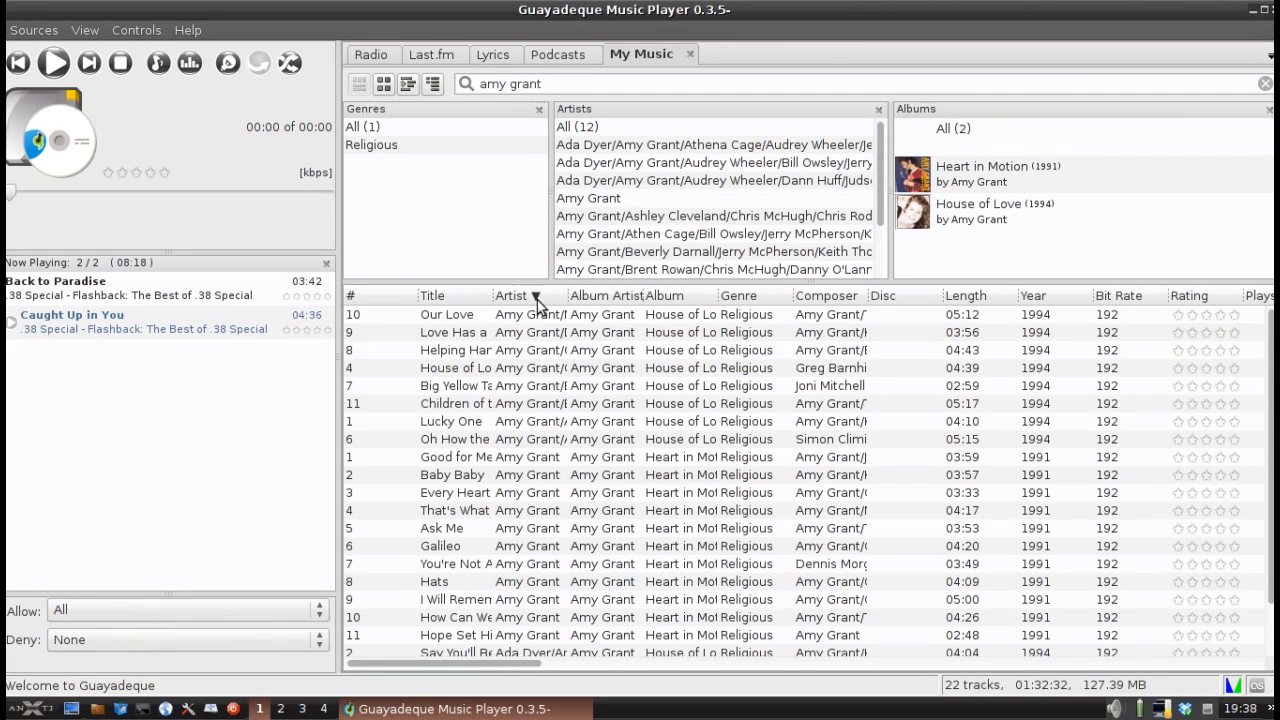
left_click(432, 296)
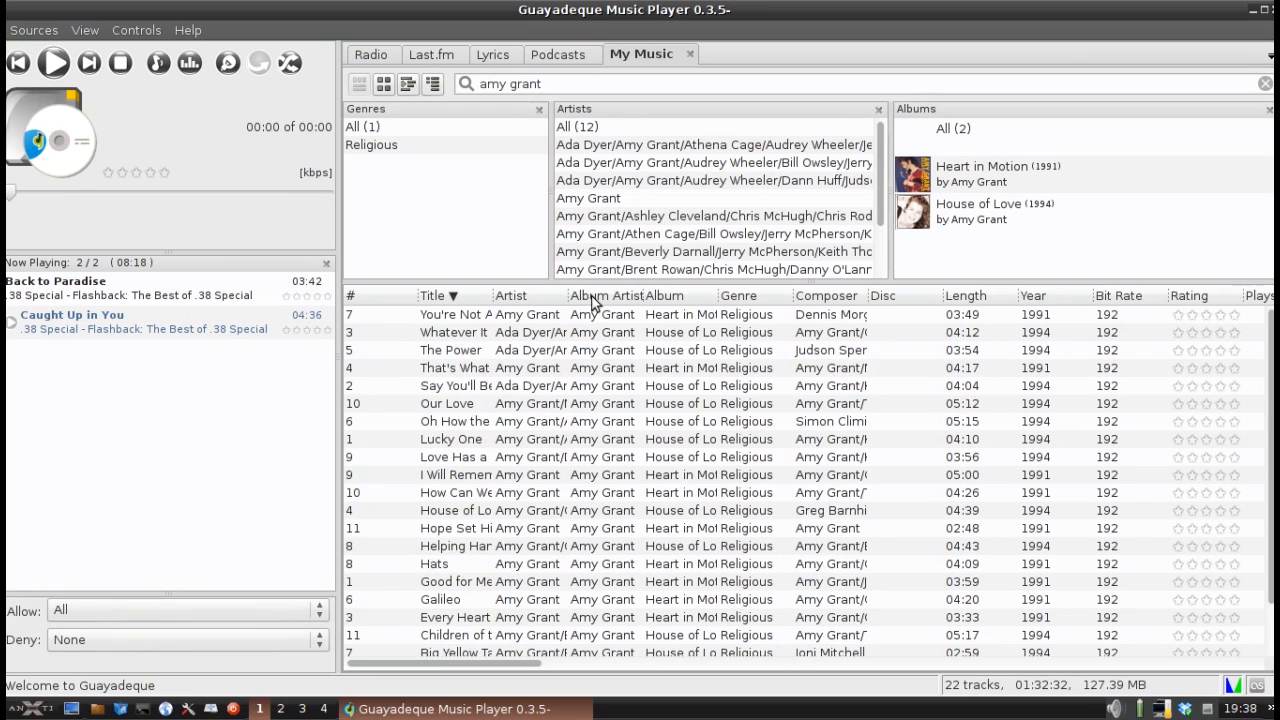